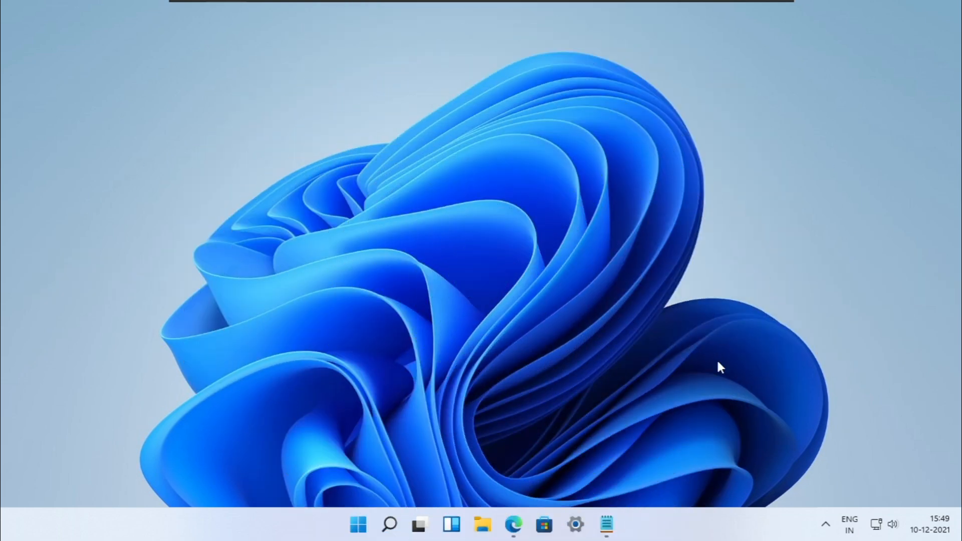
Step: Open the Links and Codes notes and select the store.rg-adguard.net address for copying
{"action": "left_click", "coordinate": [607, 524]}
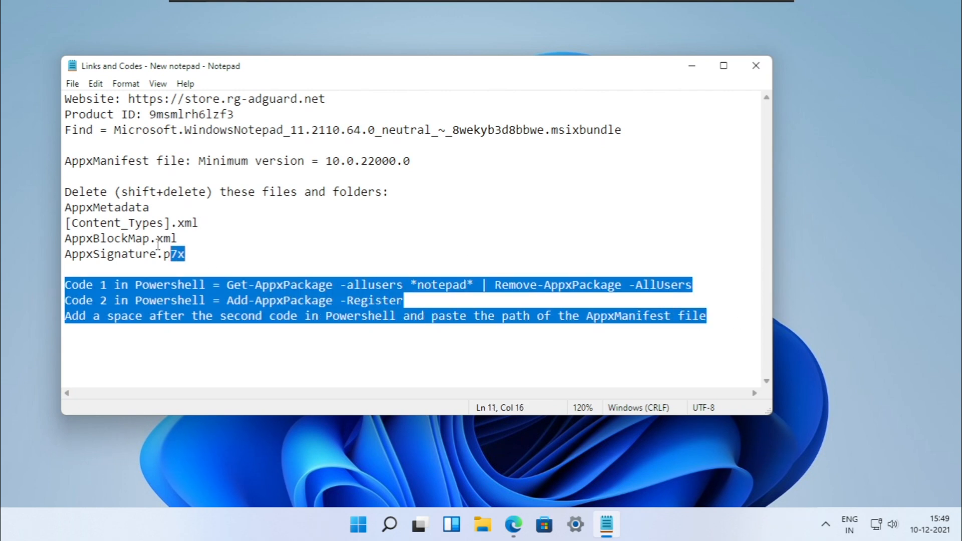
{"action": "left_click", "coordinate": [411, 160]}
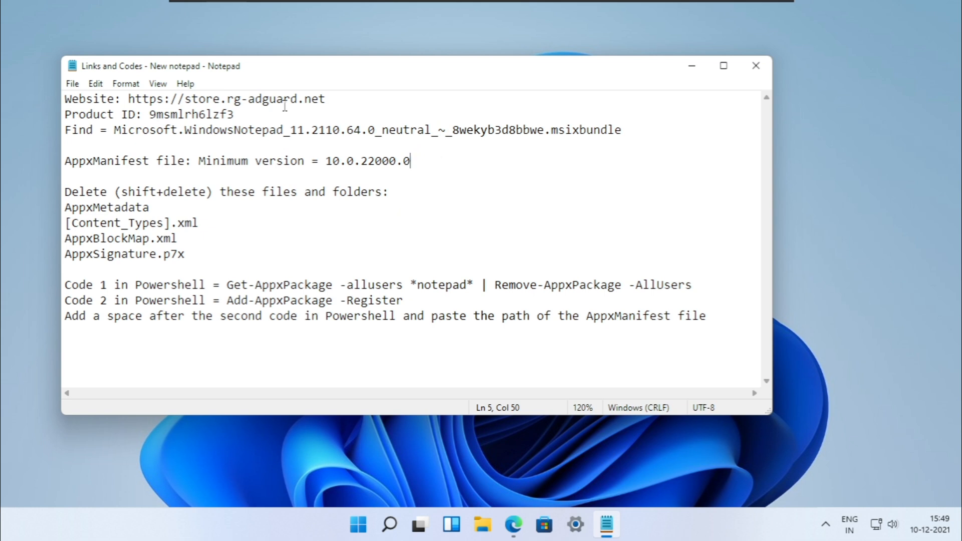
{"action": "mouse_move", "coordinate": [324, 97]}
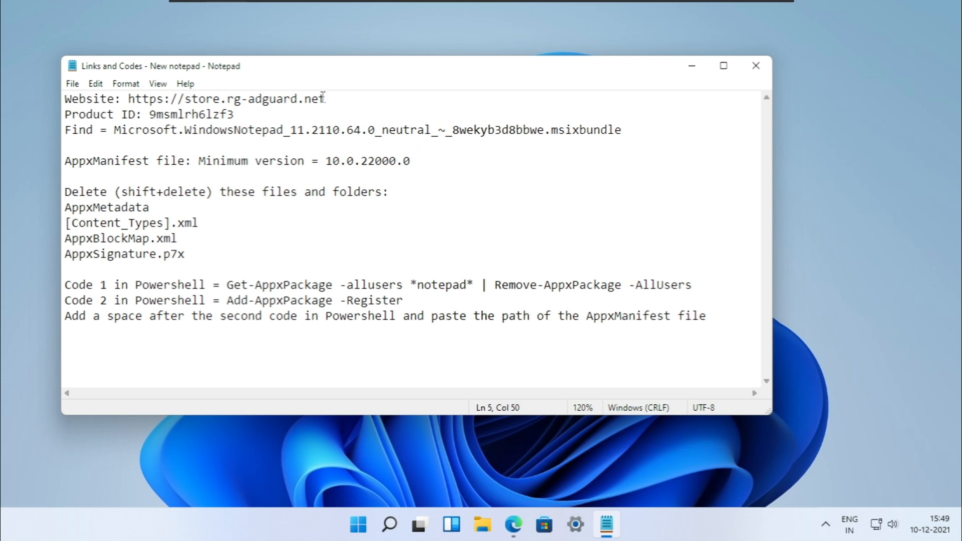
{"action": "double_click", "coordinate": [225, 99]}
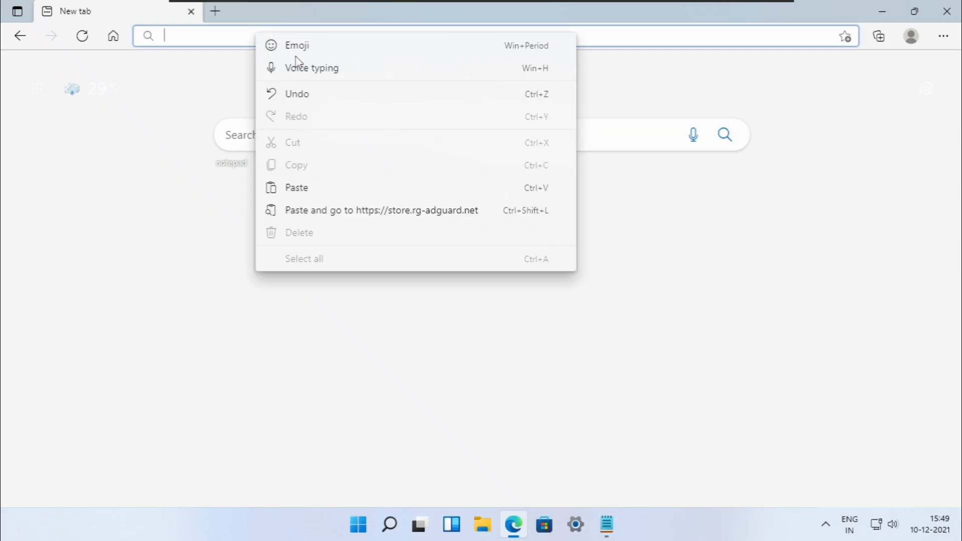
Step: Go to store.rg-adguard.net and choose ProductId search on the Fast ring
{"action": "left_click", "coordinate": [381, 209]}
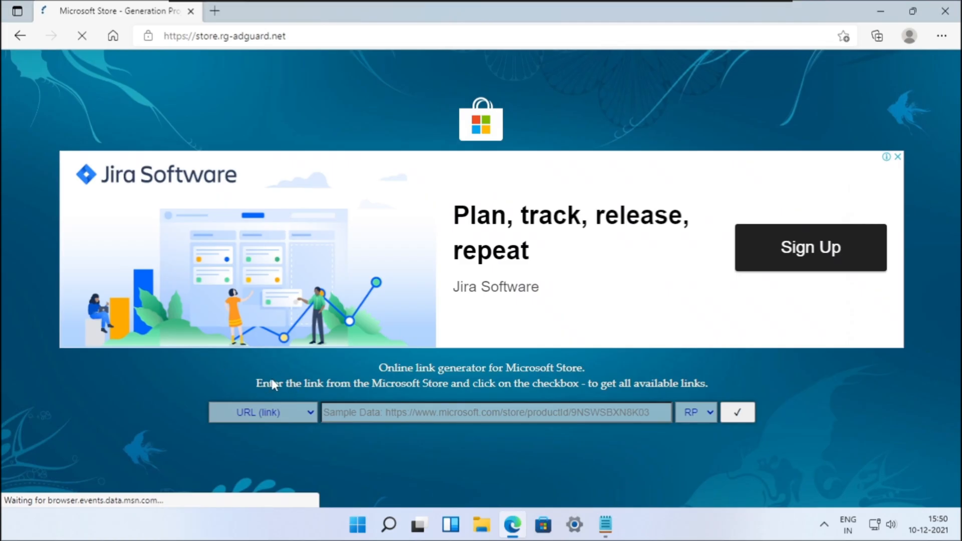
{"action": "left_click", "coordinate": [263, 412]}
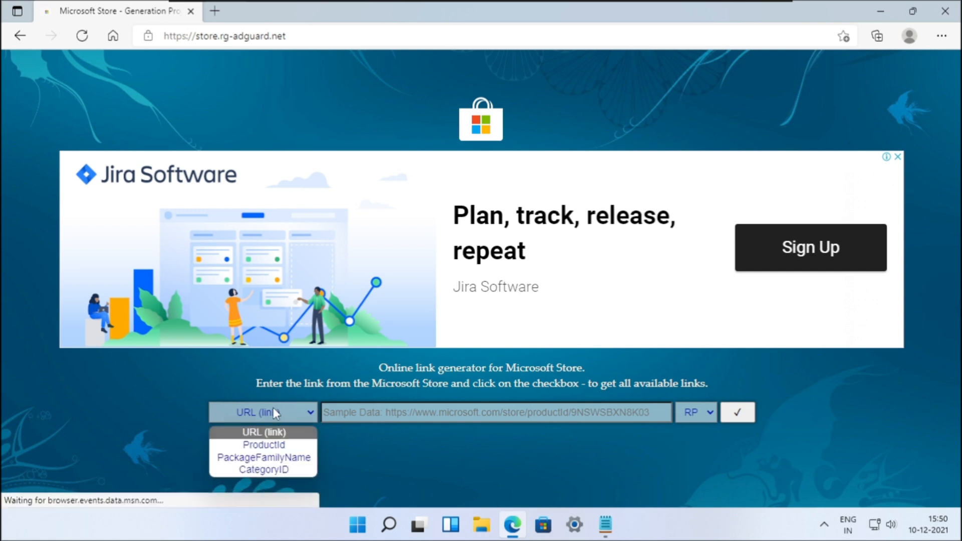
{"action": "left_click", "coordinate": [264, 444]}
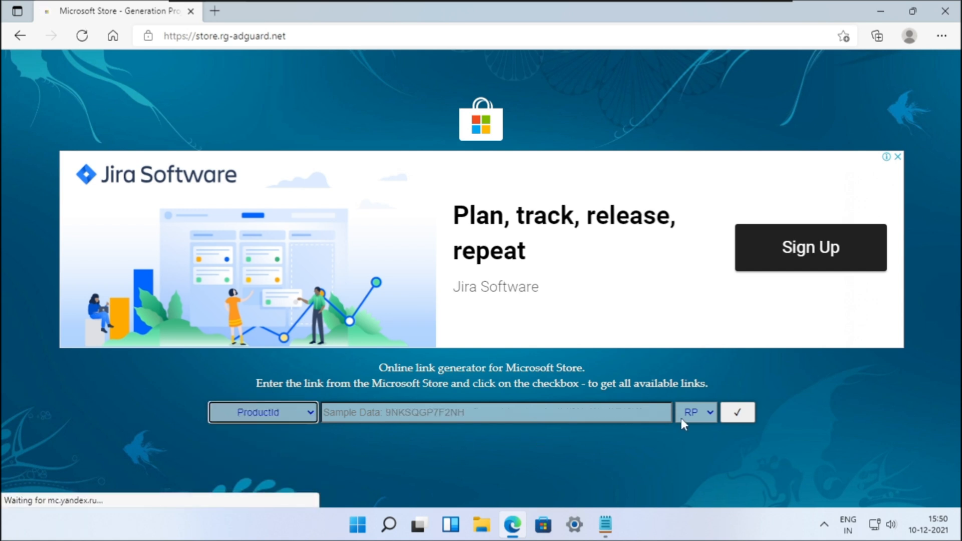
{"action": "left_click", "coordinate": [695, 412]}
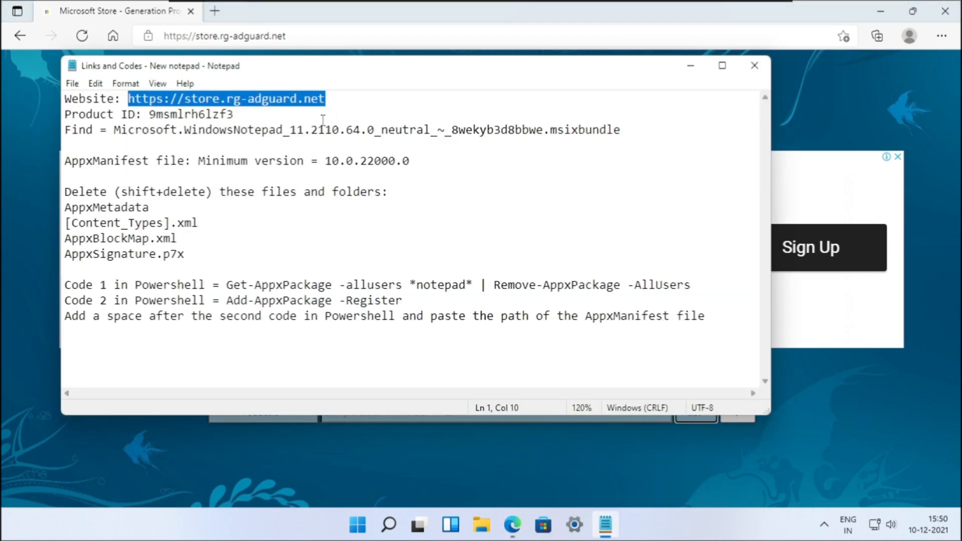
Step: Paste Notepad's product ID 9msmlrh6lzf3 from the notes into the search field
{"action": "double_click", "coordinate": [190, 115]}
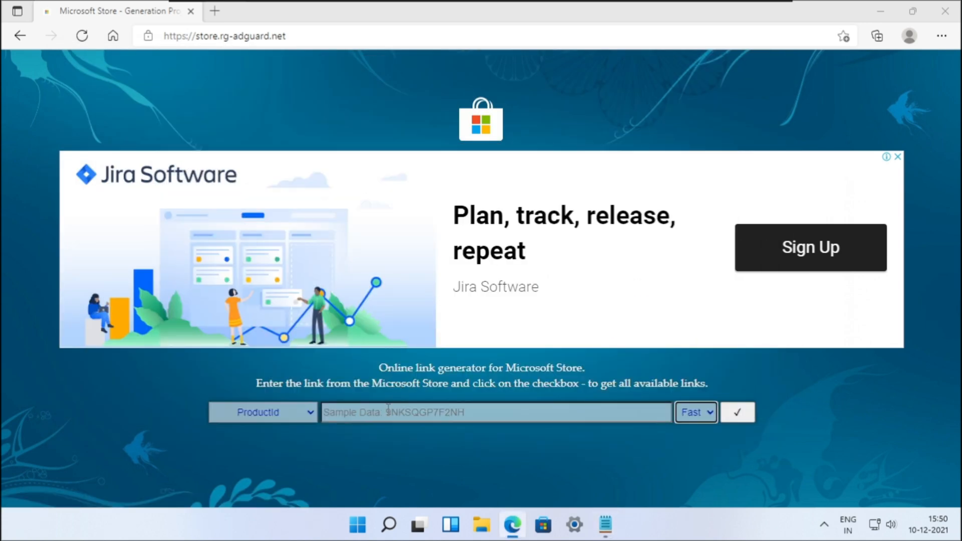
{"action": "right_click", "coordinate": [495, 412]}
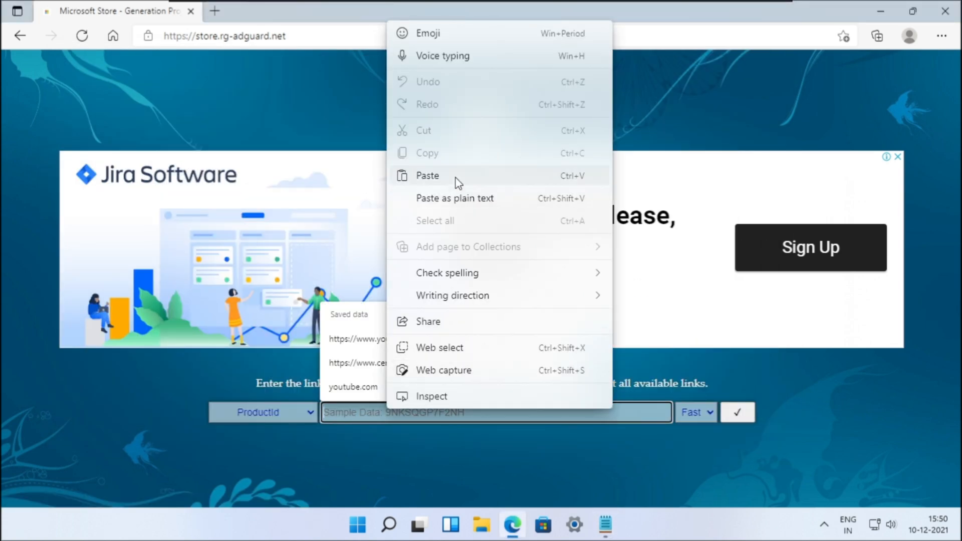
{"action": "left_click", "coordinate": [427, 176]}
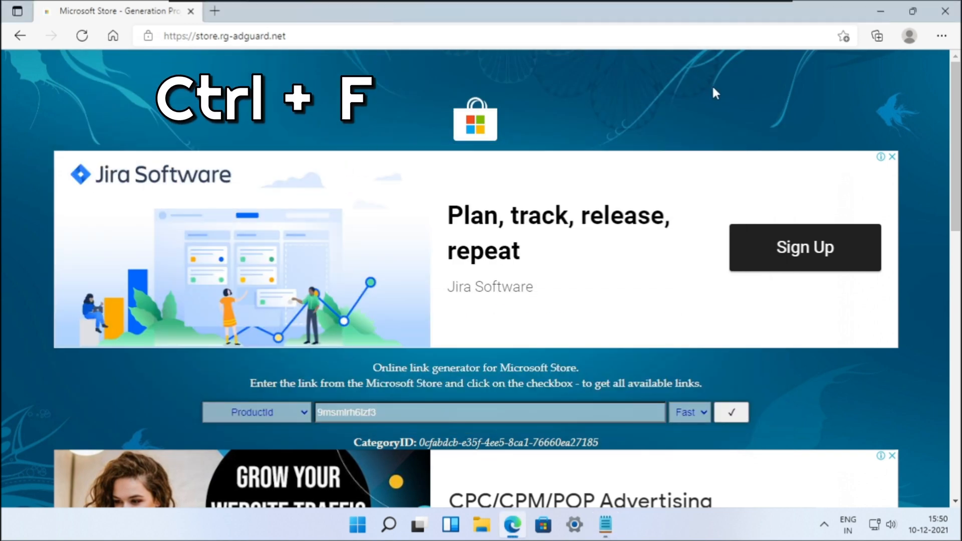
Step: Search the results page for the Notepad 11.2110.64.0 msixbundle file name
{"action": "key", "text": "ctrl+f"}
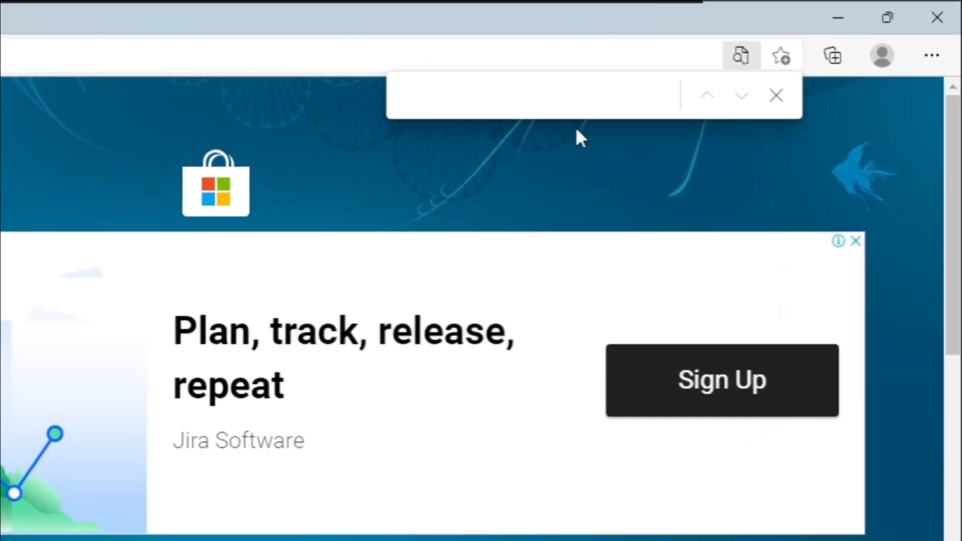
{"action": "right_click", "coordinate": [531, 96]}
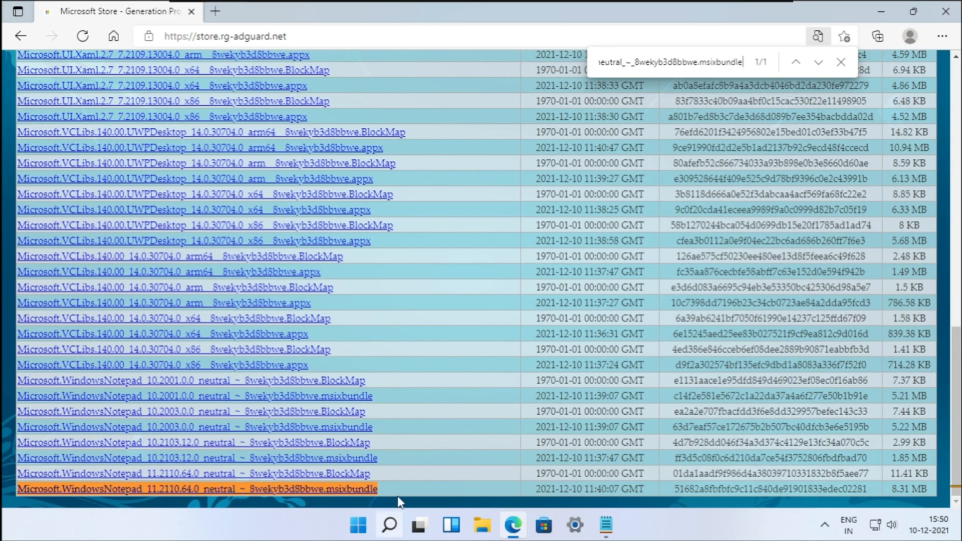
{"action": "mouse_move", "coordinate": [77, 495]}
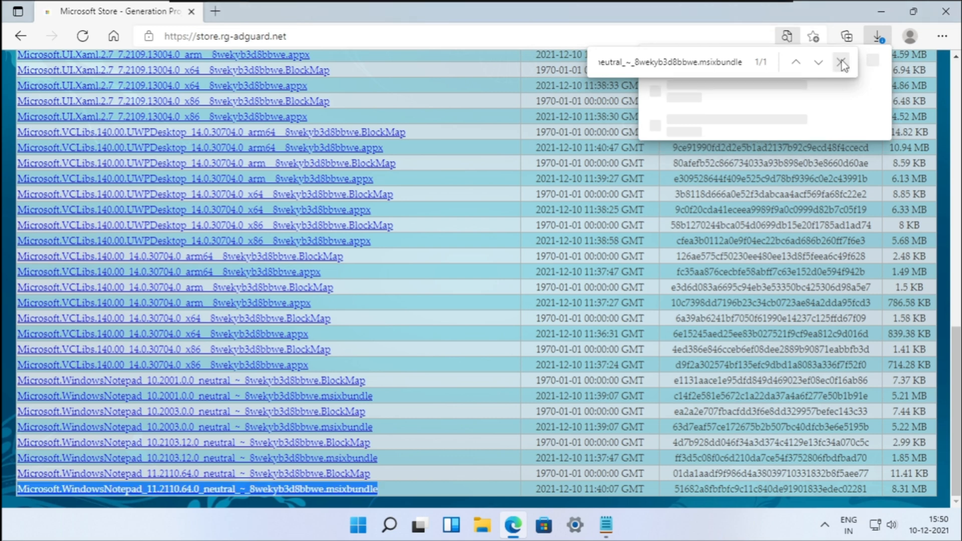
Step: Keep the blocked Notepad 11.2110.64.0 msixbundle download despite Edge's warning
{"action": "left_click", "coordinate": [842, 62]}
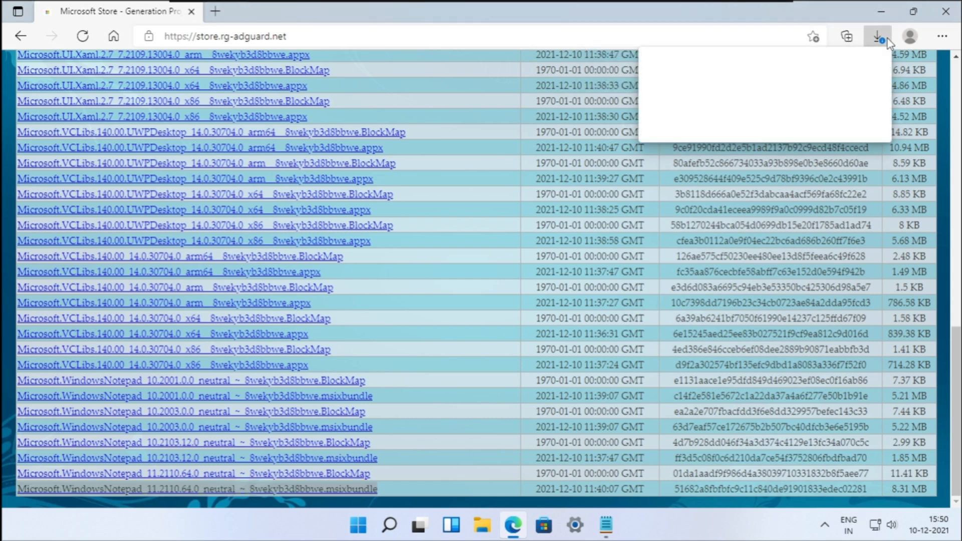
{"action": "left_click", "coordinate": [879, 37]}
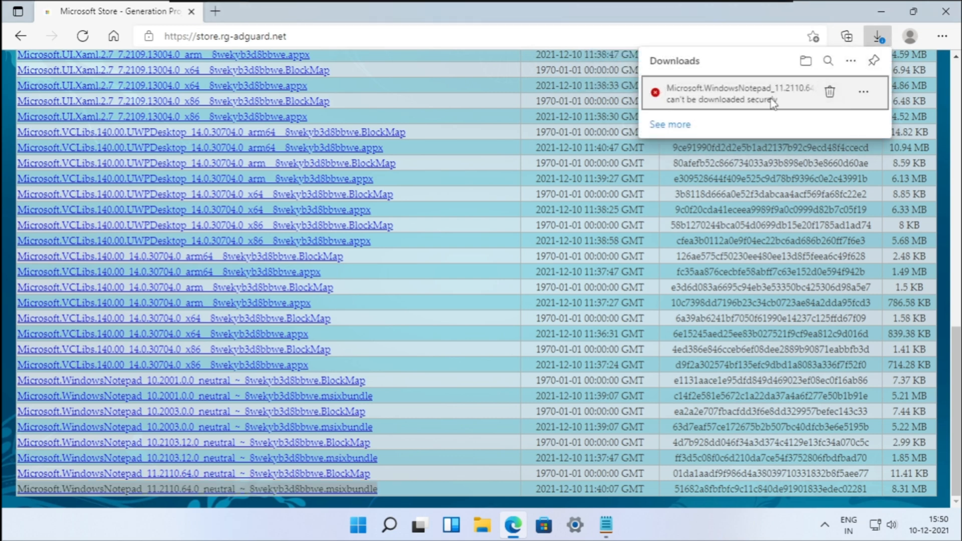
{"action": "mouse_move", "coordinate": [863, 91]}
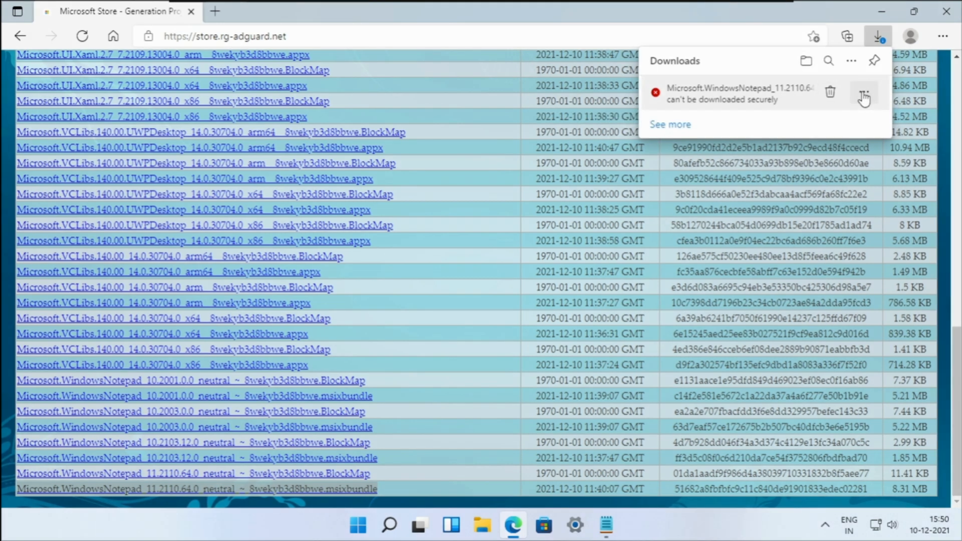
{"action": "left_click", "coordinate": [863, 96]}
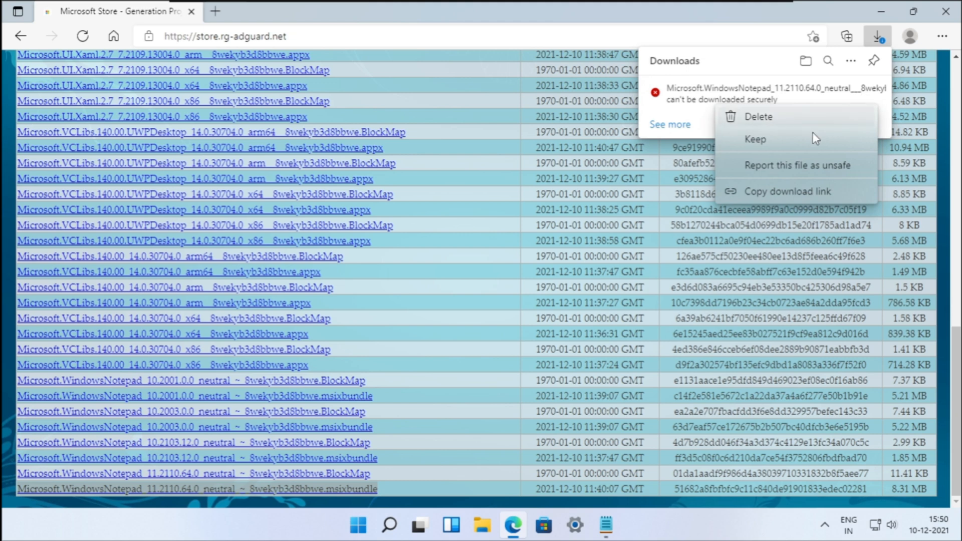
{"action": "left_click", "coordinate": [755, 139]}
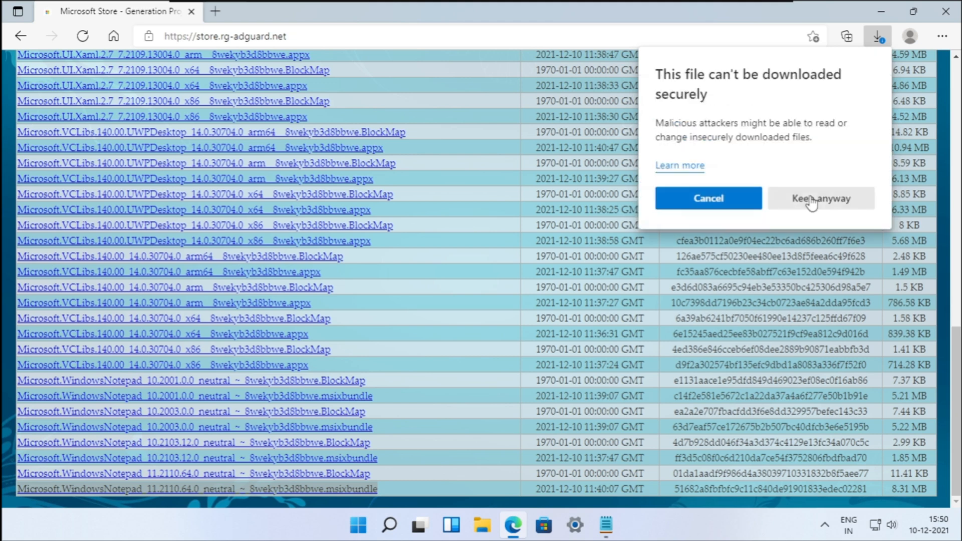
{"action": "left_click", "coordinate": [821, 198]}
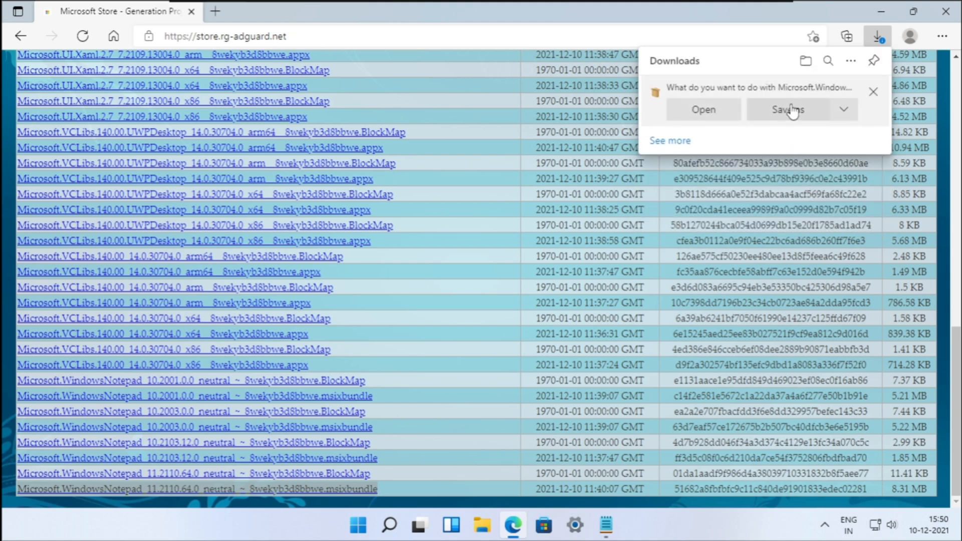
Step: Save the Notepad msixbundle into the Downloads folder
{"action": "left_click", "coordinate": [787, 110]}
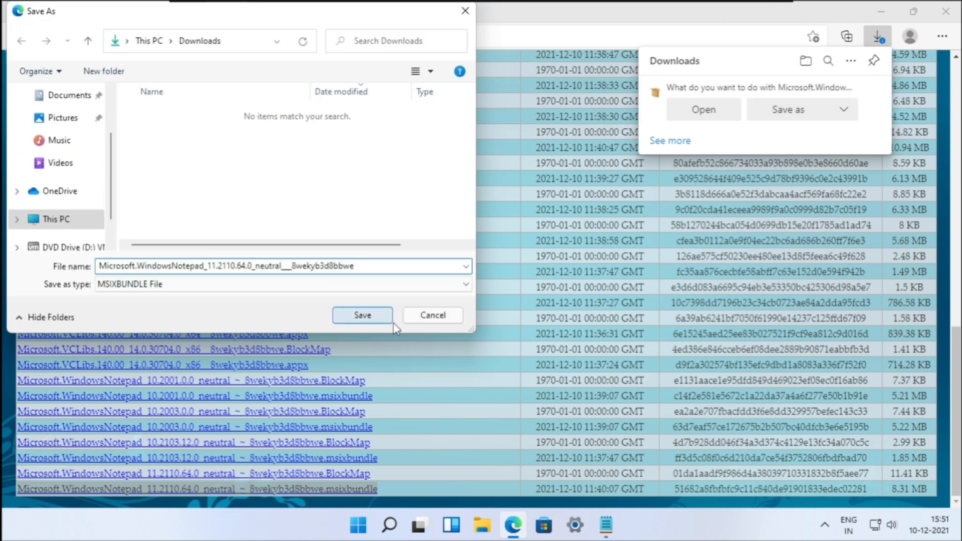
{"action": "left_click", "coordinate": [362, 315]}
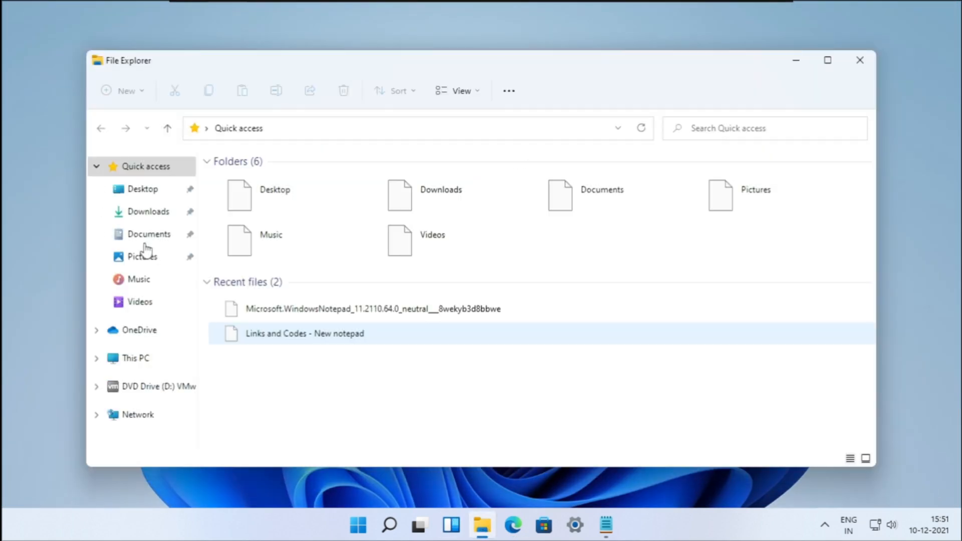
Step: Extract the downloaded Notepad msixbundle into its own folder in Downloads with 7-Zip
{"action": "left_click", "coordinate": [148, 211]}
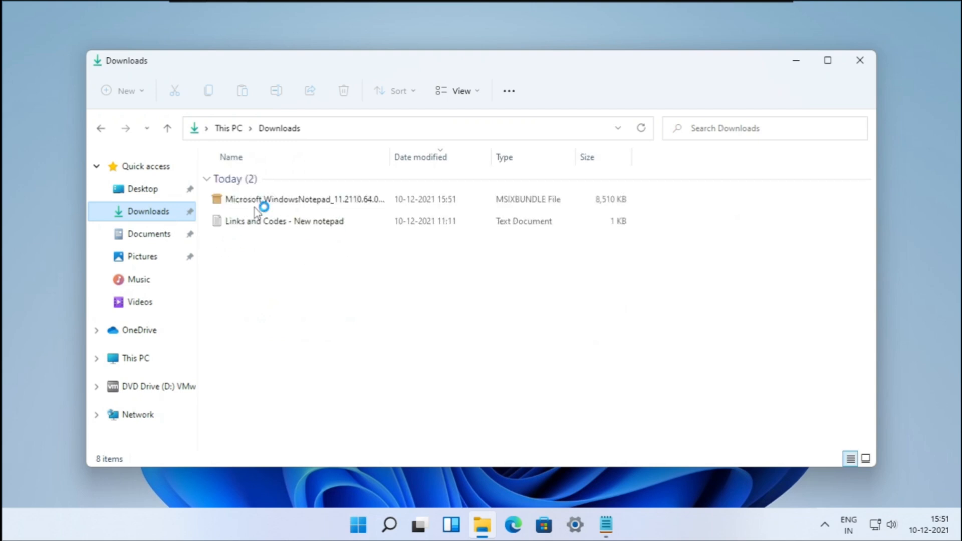
{"action": "left_click", "coordinate": [305, 198]}
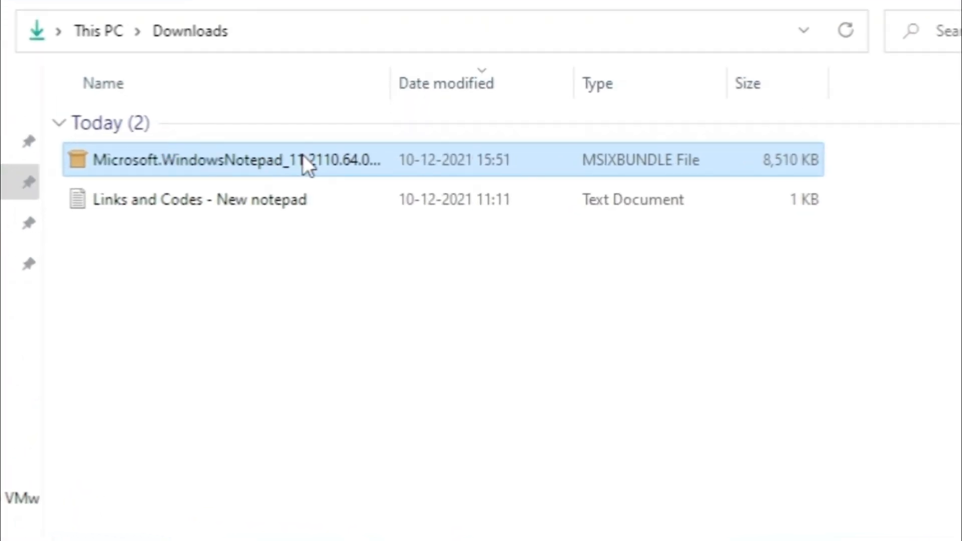
{"action": "right_click", "coordinate": [227, 160]}
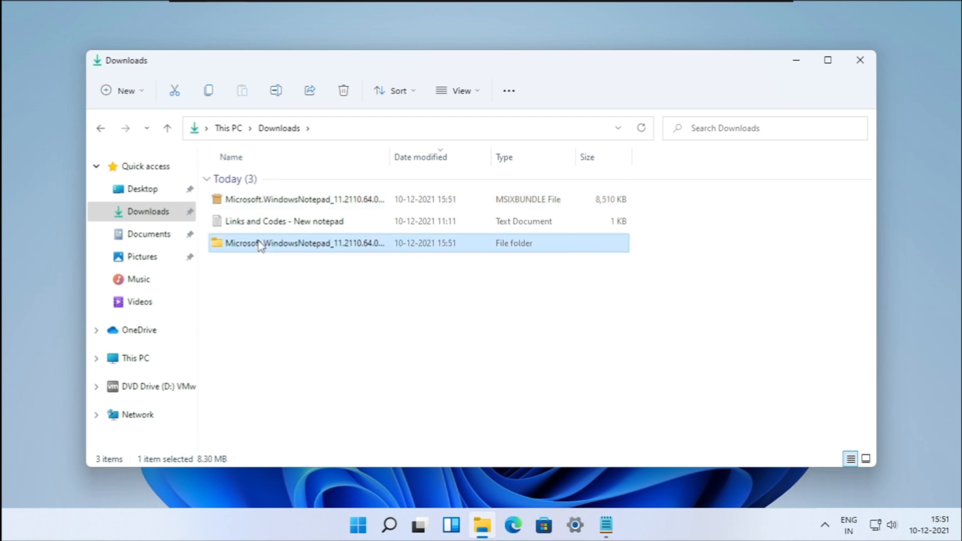
Step: Extract the NotepadApp_11.2110.64.0_x64 package into its own folder inside the bundle folder
{"action": "double_click", "coordinate": [303, 242]}
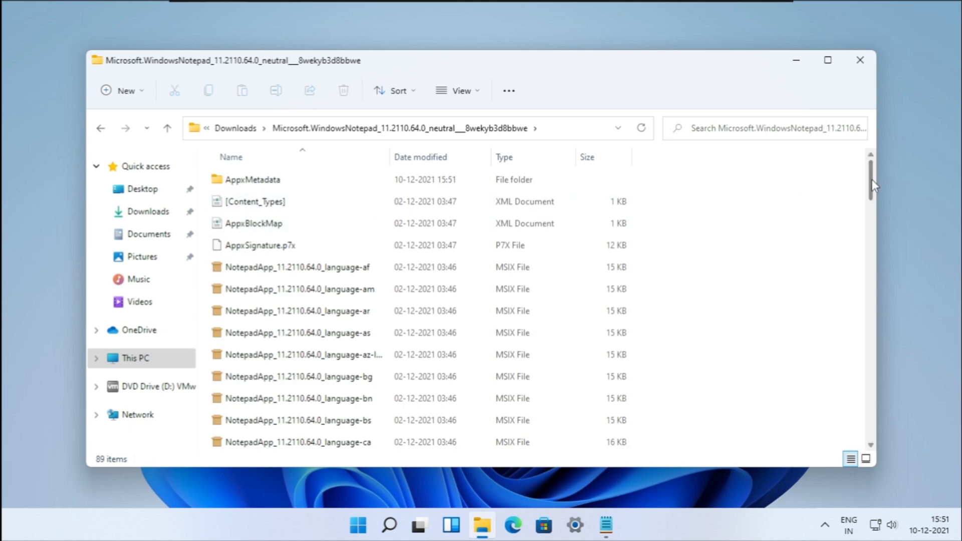
{"action": "scroll", "scroll_direction": "down", "scroll_amount": 3}
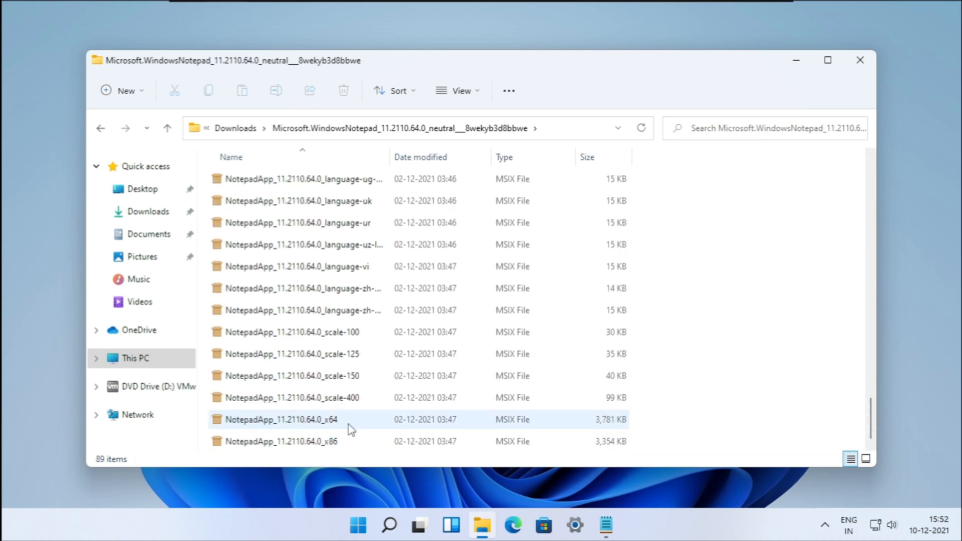
{"action": "mouse_move", "coordinate": [390, 423]}
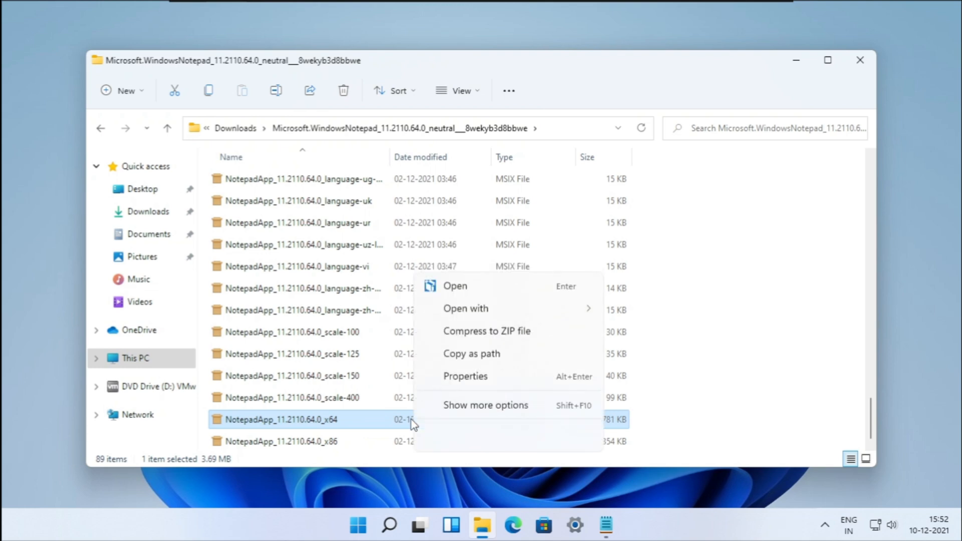
{"action": "left_click", "coordinate": [486, 405]}
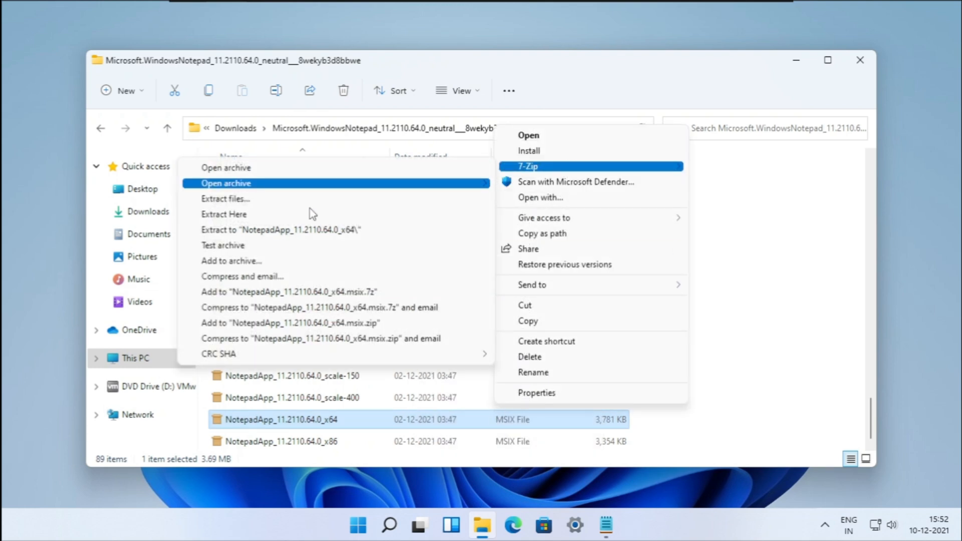
{"action": "left_click", "coordinate": [226, 198]}
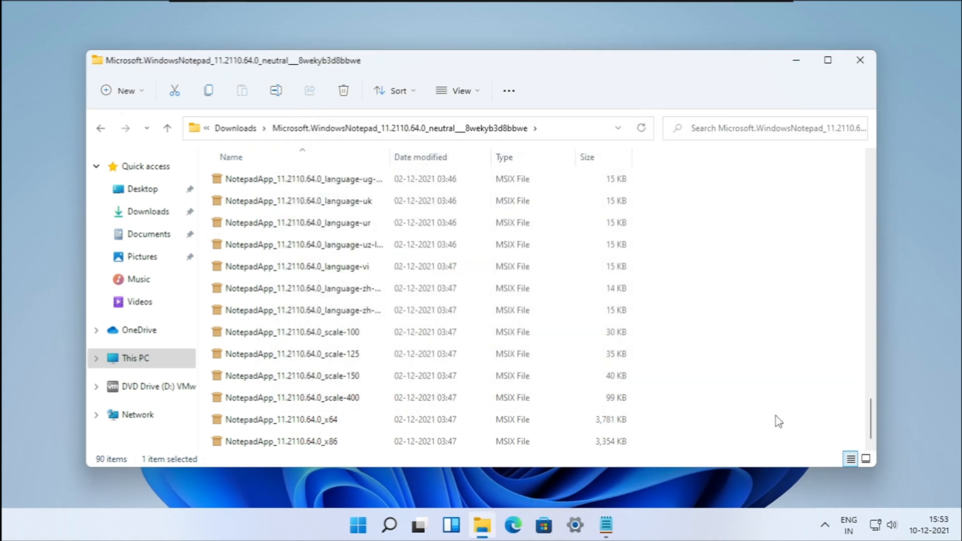
{"action": "scroll", "scroll_direction": "up", "scroll_amount": 3}
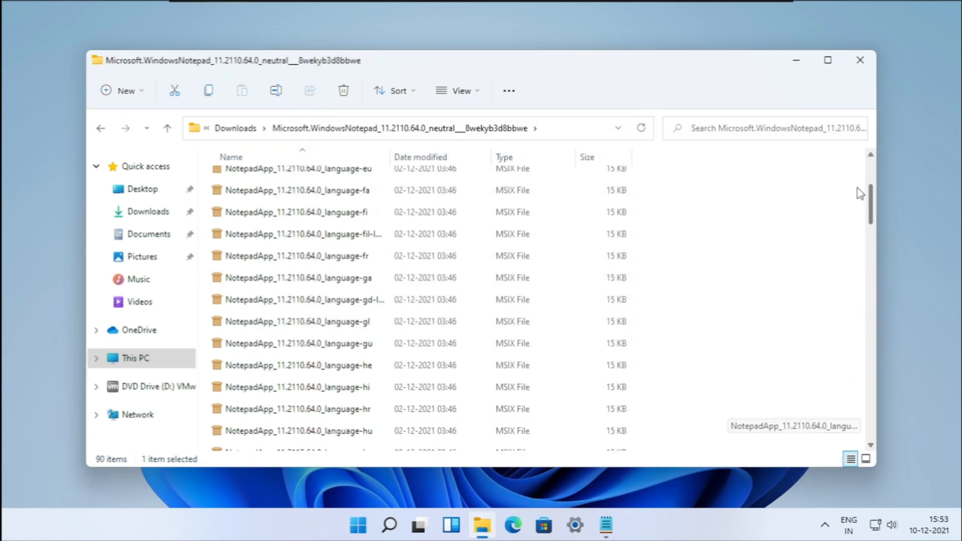
{"action": "scroll", "scroll_direction": "up", "scroll_amount": 3}
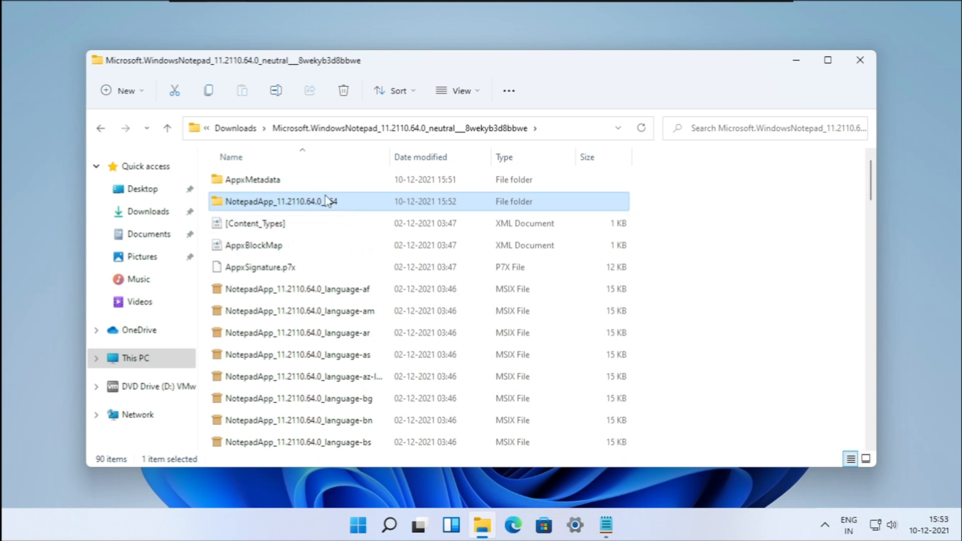
Step: Open the x64 package's AppxManifest file for editing in Notepad
{"action": "double_click", "coordinate": [289, 202]}
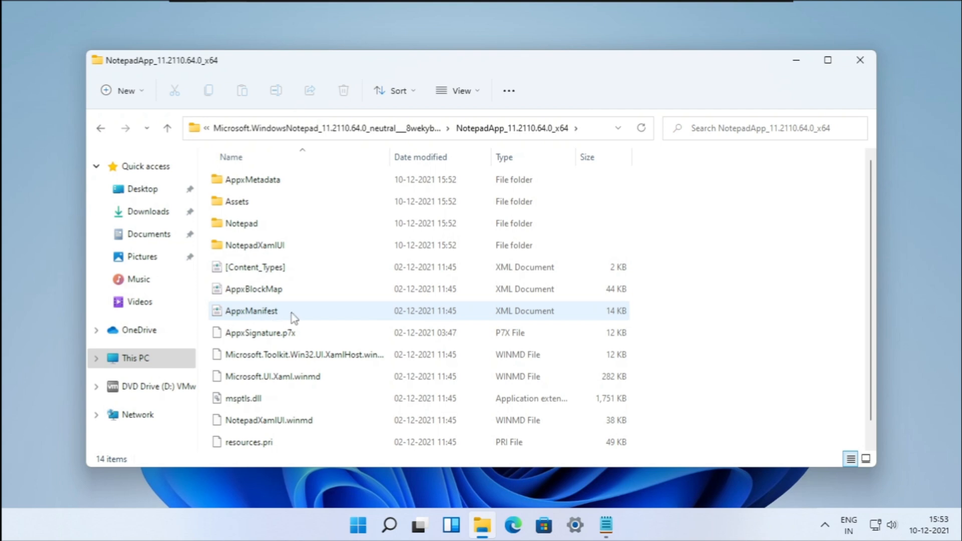
{"action": "left_click", "coordinate": [277, 311]}
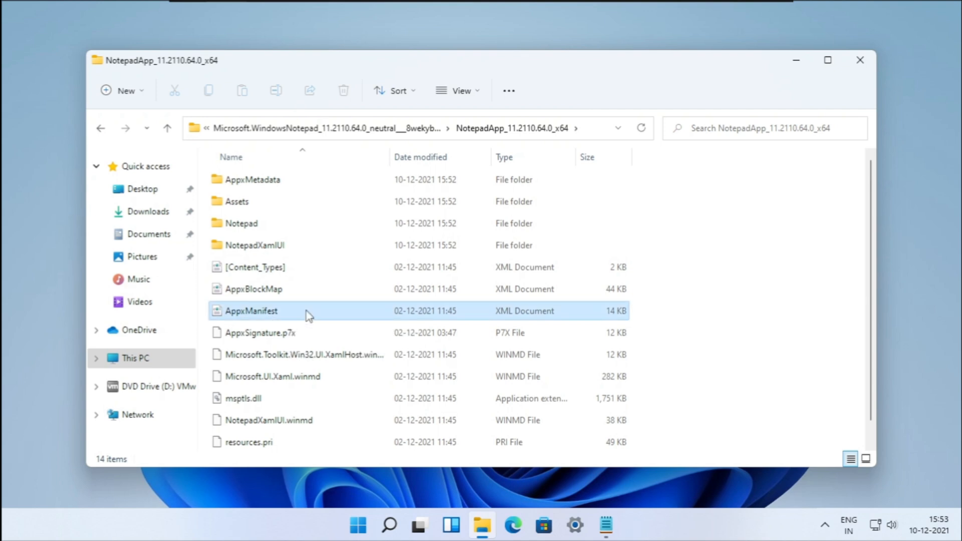
{"action": "right_click", "coordinate": [251, 310]}
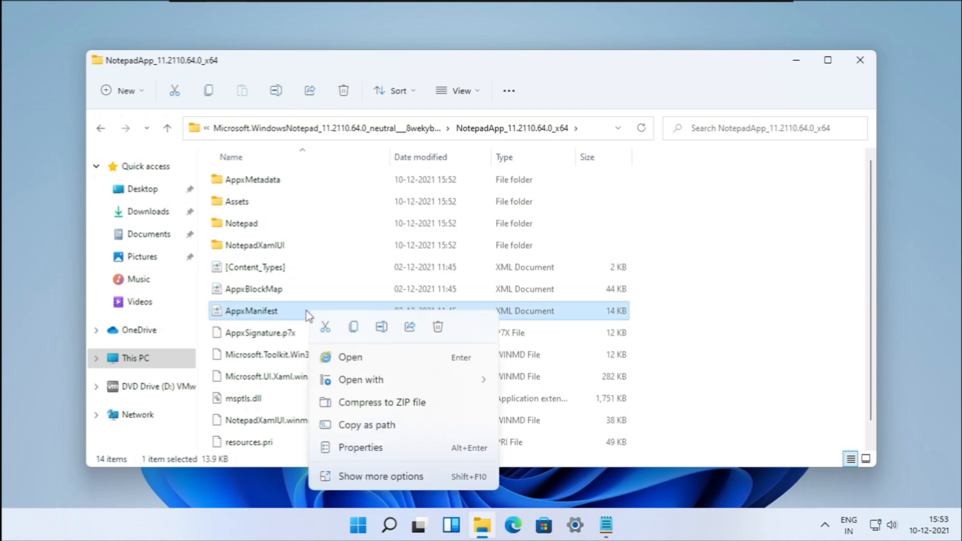
{"action": "left_click", "coordinate": [365, 480]}
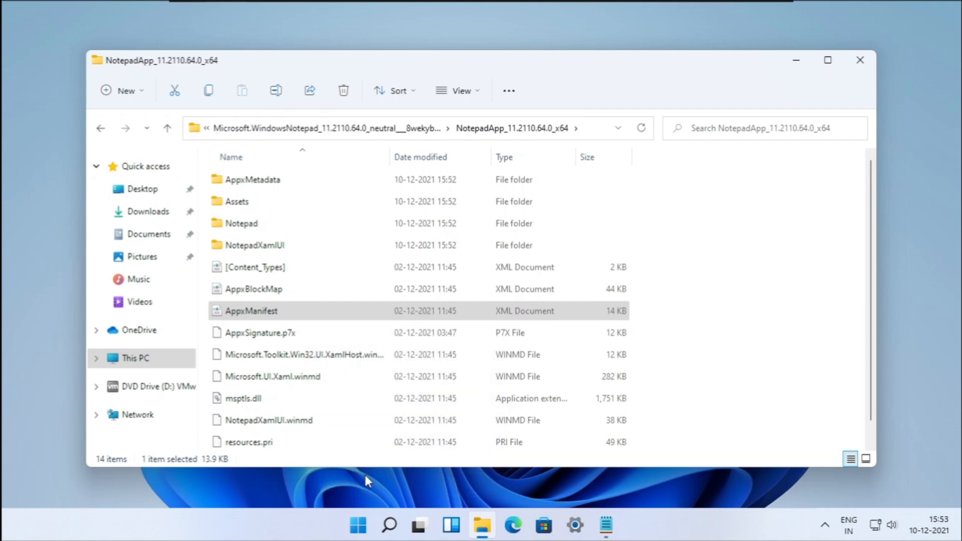
{"action": "mouse_move", "coordinate": [402, 223]}
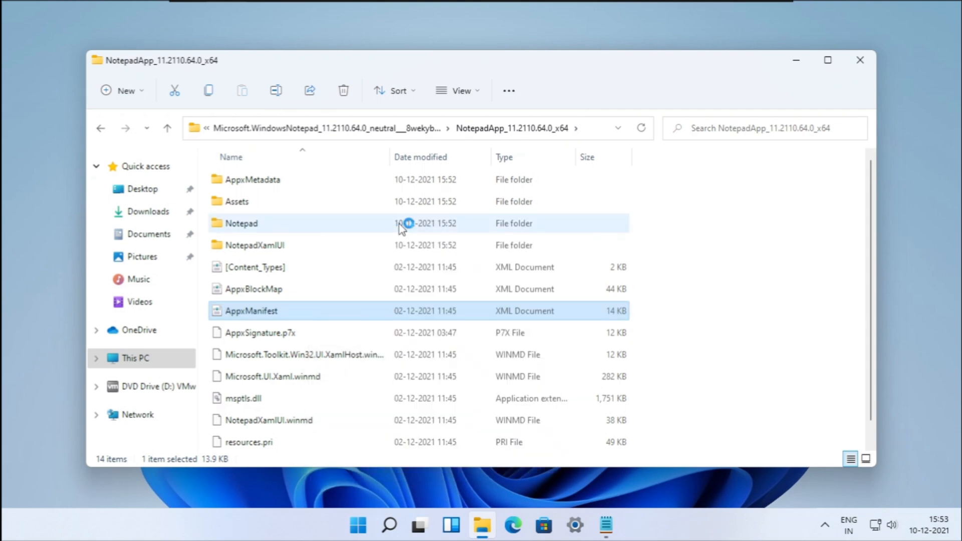
{"action": "double_click", "coordinate": [250, 310]}
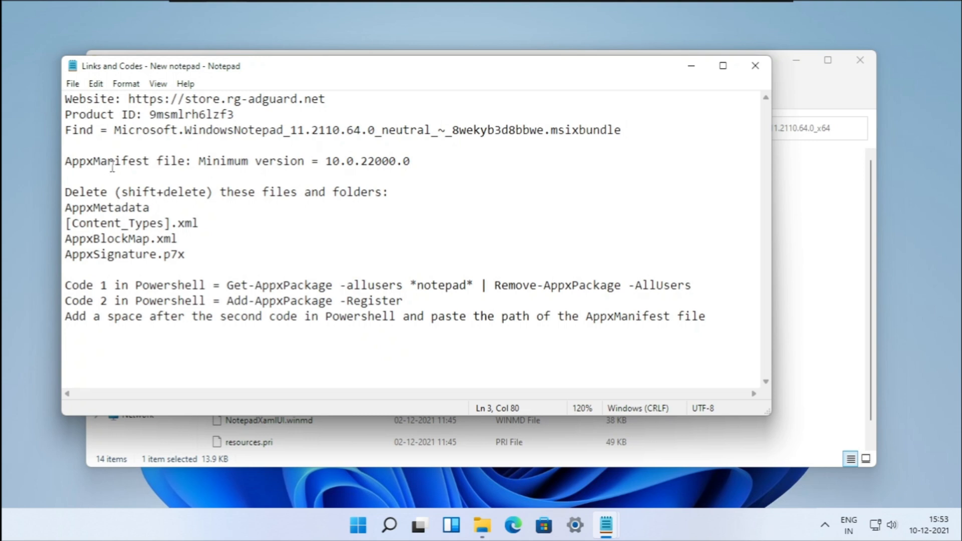
Step: Replace the Windows.Desktop MinVersion 10.0.22468.0 with the noted 10.0.22000.0
{"action": "double_click", "coordinate": [367, 160]}
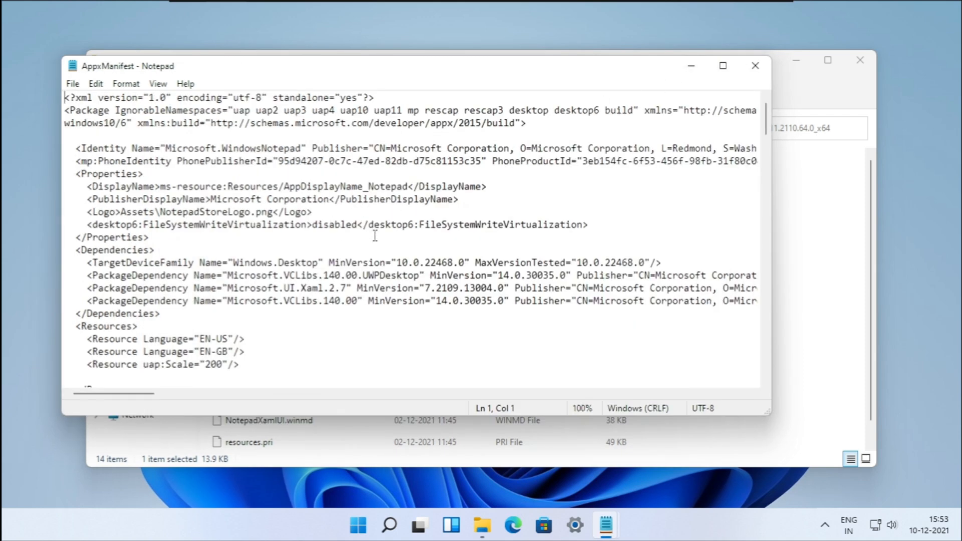
{"action": "mouse_move", "coordinate": [402, 260]}
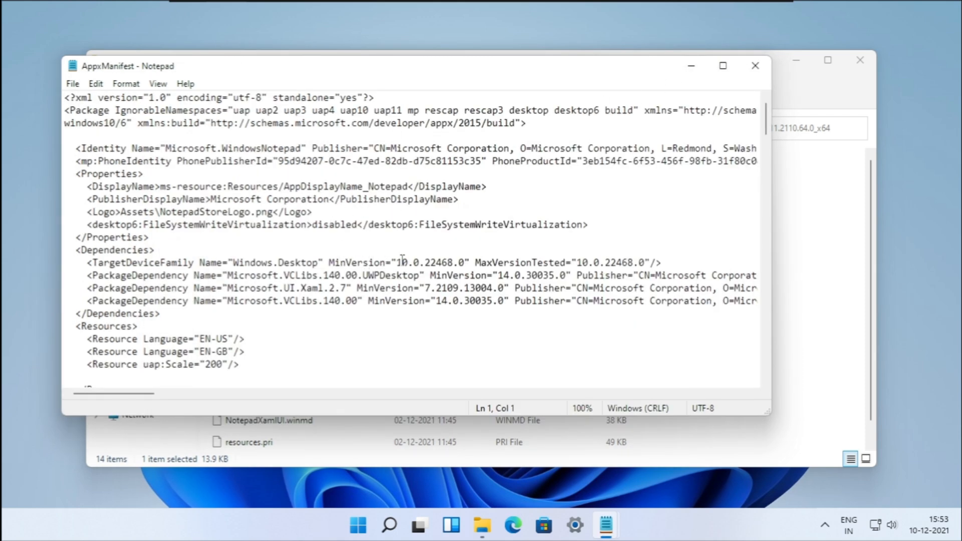
{"action": "double_click", "coordinate": [430, 262]}
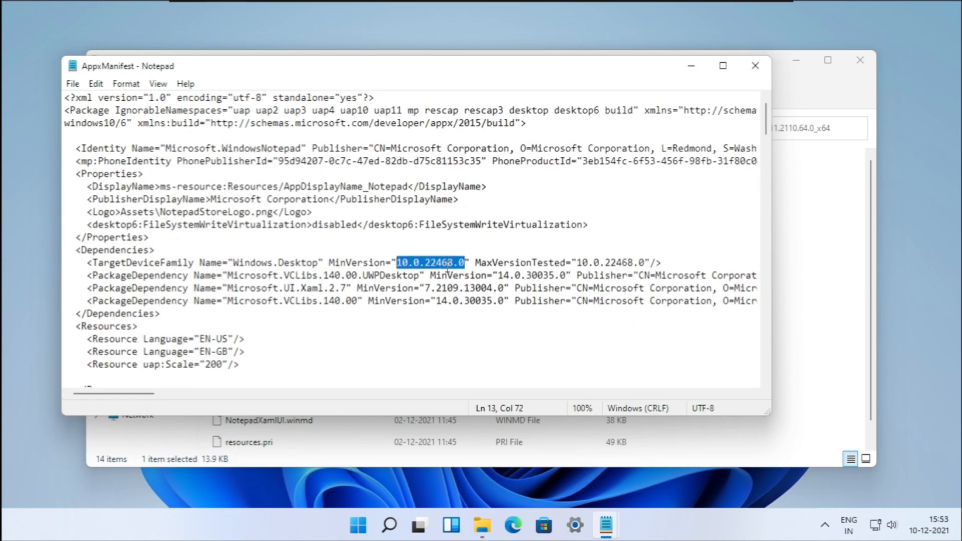
{"action": "right_click", "coordinate": [448, 263]}
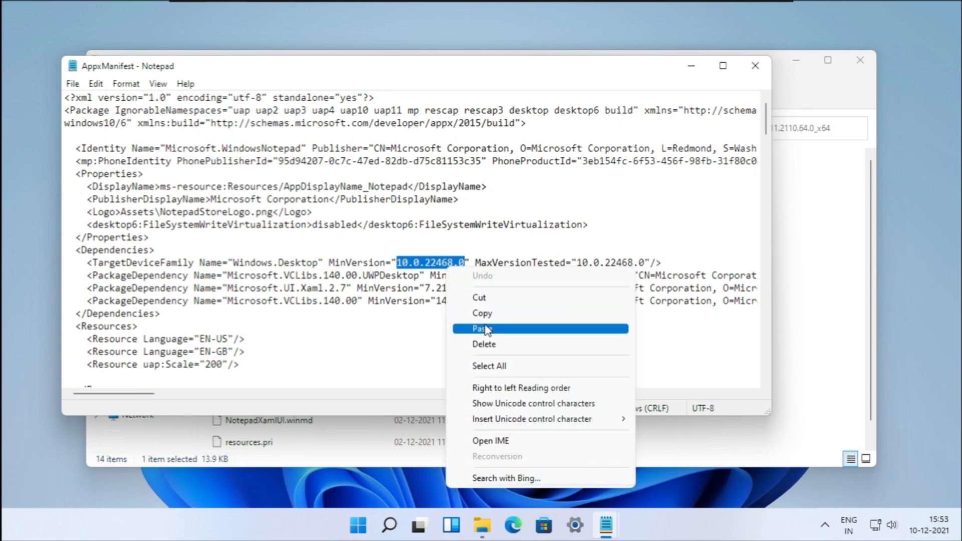
{"action": "left_click", "coordinate": [483, 328]}
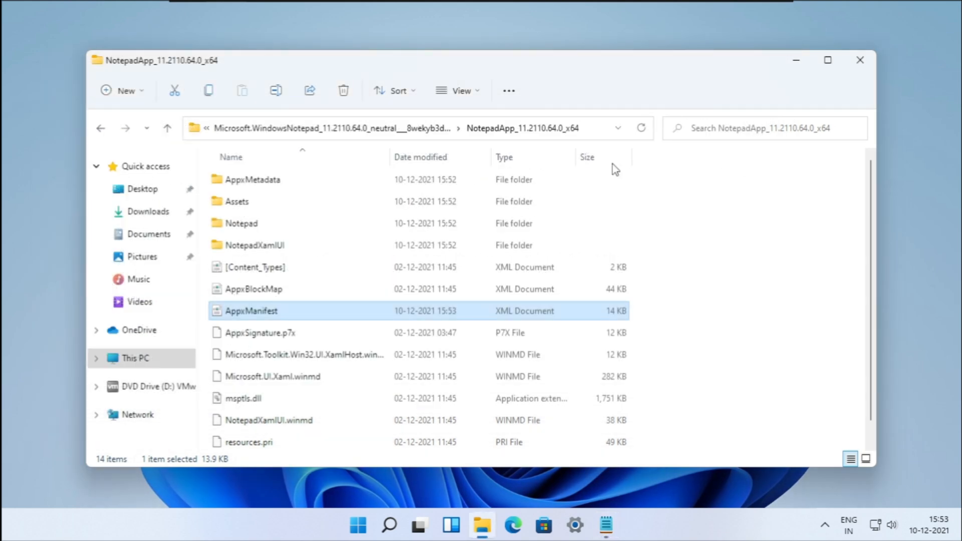
{"action": "mouse_move", "coordinate": [606, 525]}
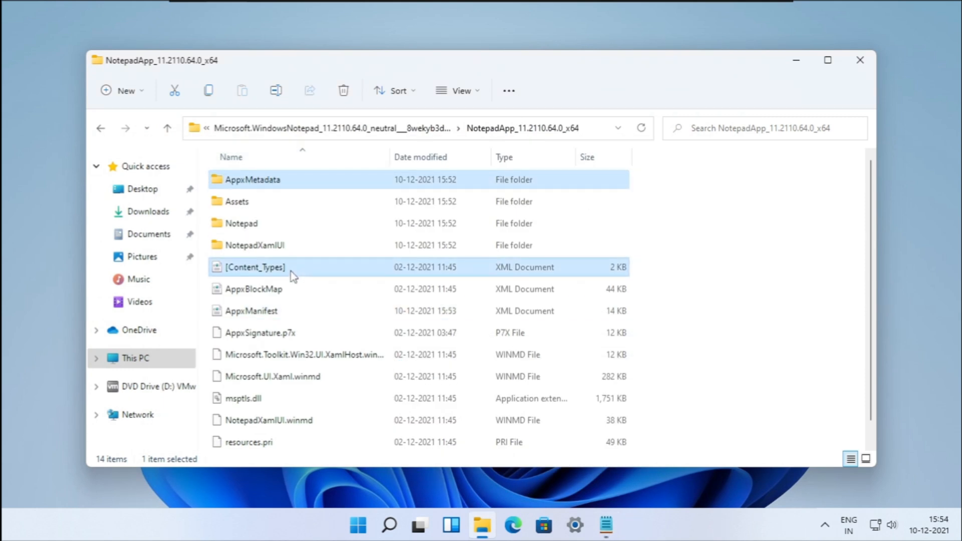
Step: Permanently delete AppxMetadata, [Content_Types], AppxBlockMap and AppxSignature.p7x, then start a Windows search
{"action": "left_click", "coordinate": [254, 289]}
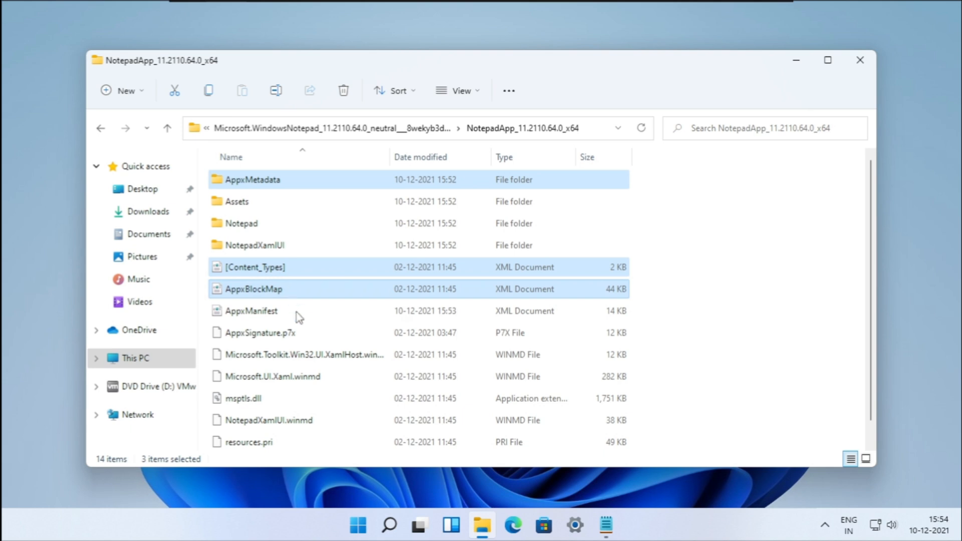
{"action": "left_click", "coordinate": [260, 333]}
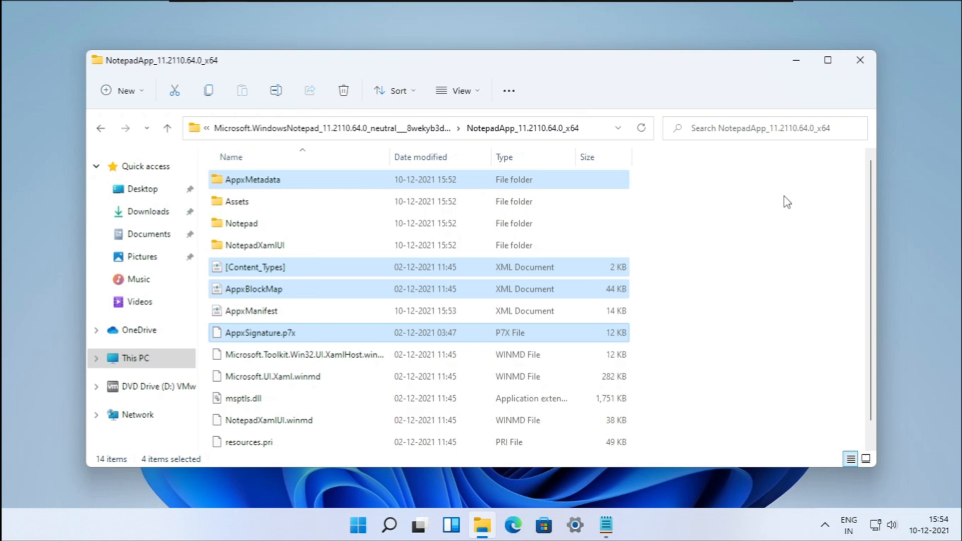
{"action": "mouse_move", "coordinate": [496, 190]}
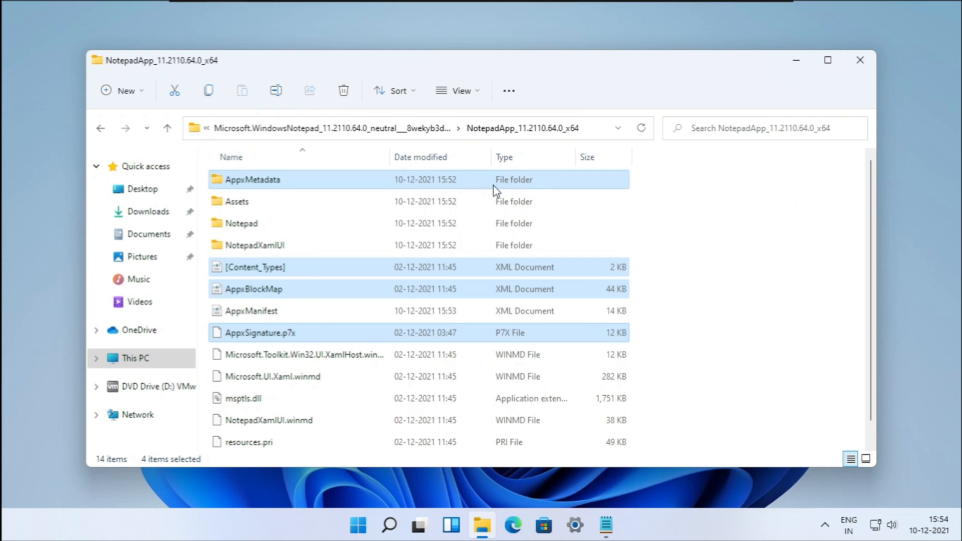
{"action": "key", "text": "shift+delete"}
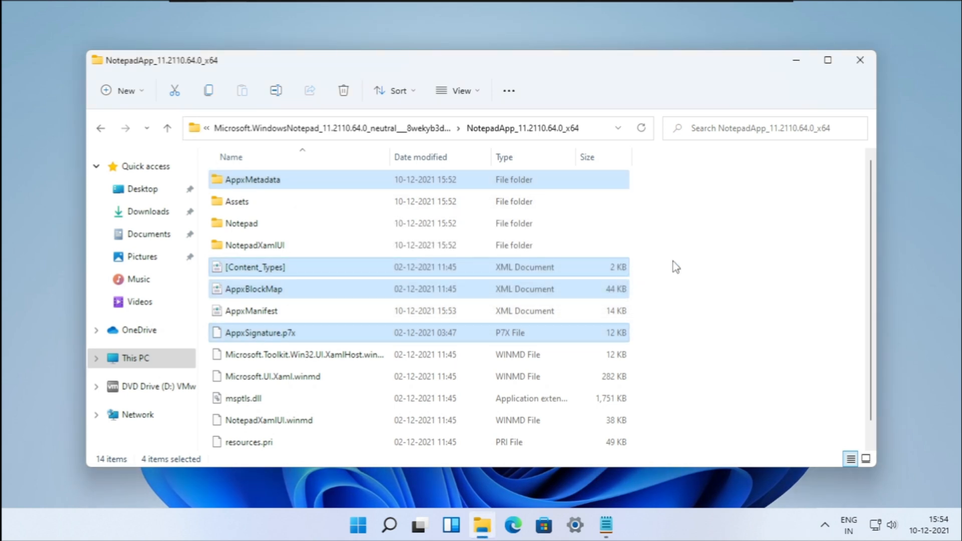
{"action": "left_click", "coordinate": [343, 90]}
{"action": "type", "text": "de"}
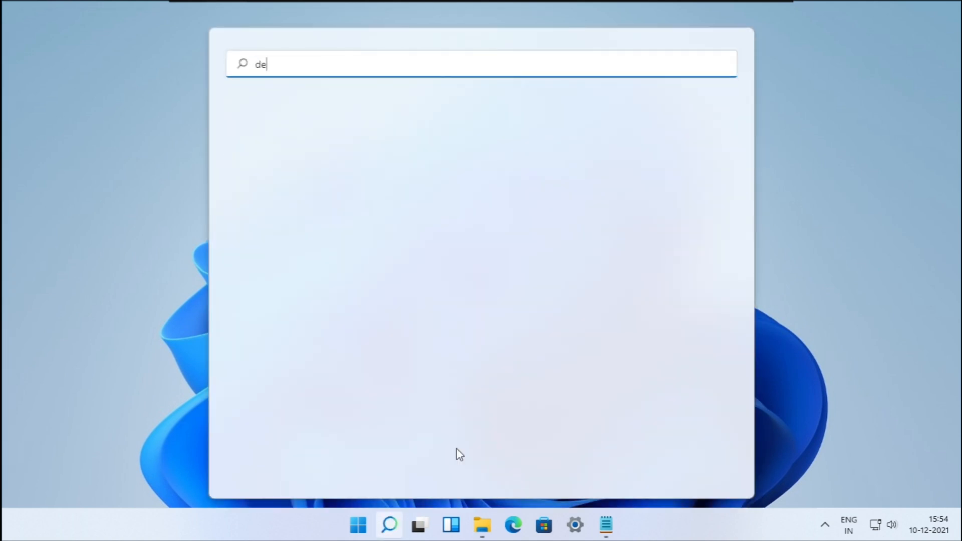
Step: Search for 'developer mode' and open the For developers settings page
{"action": "type", "text": "veloper m"}
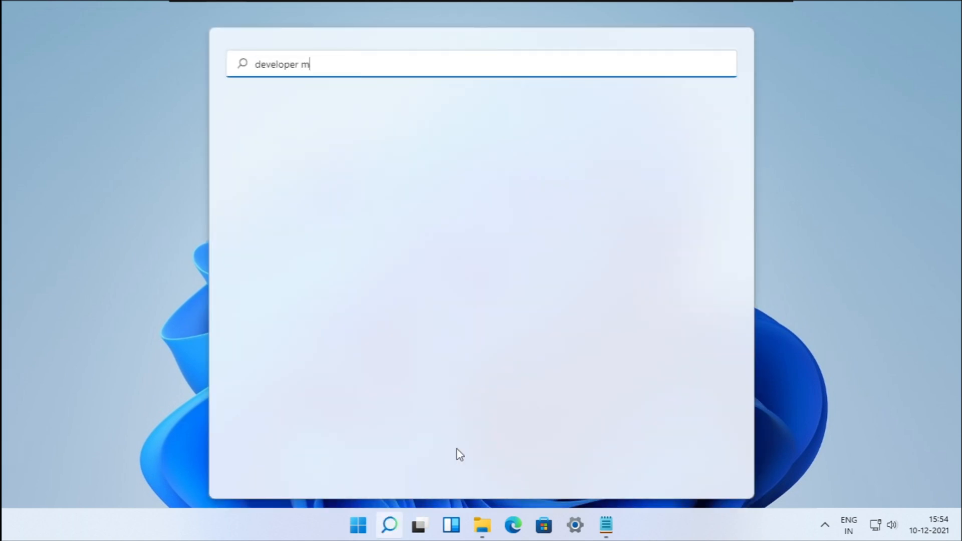
{"action": "type", "text": "ode"}
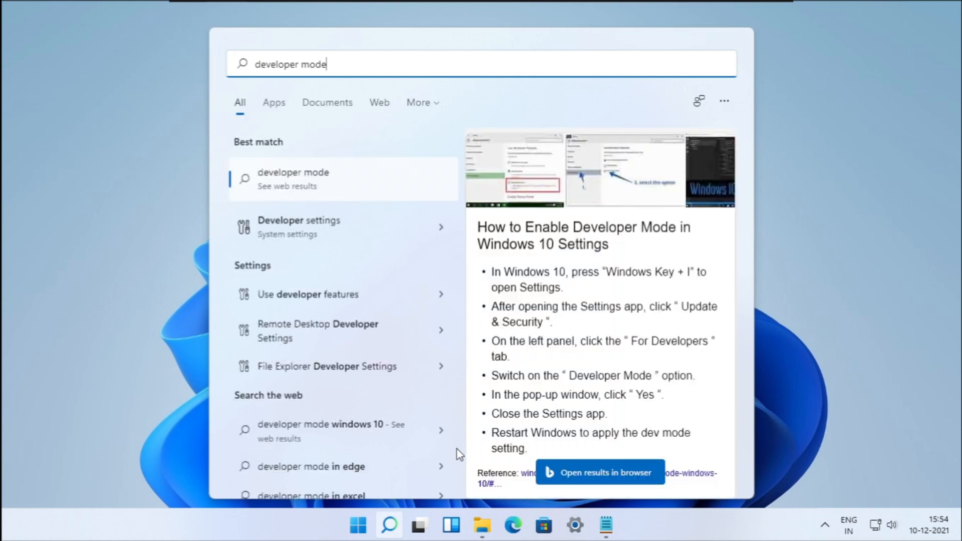
{"action": "mouse_move", "coordinate": [298, 223]}
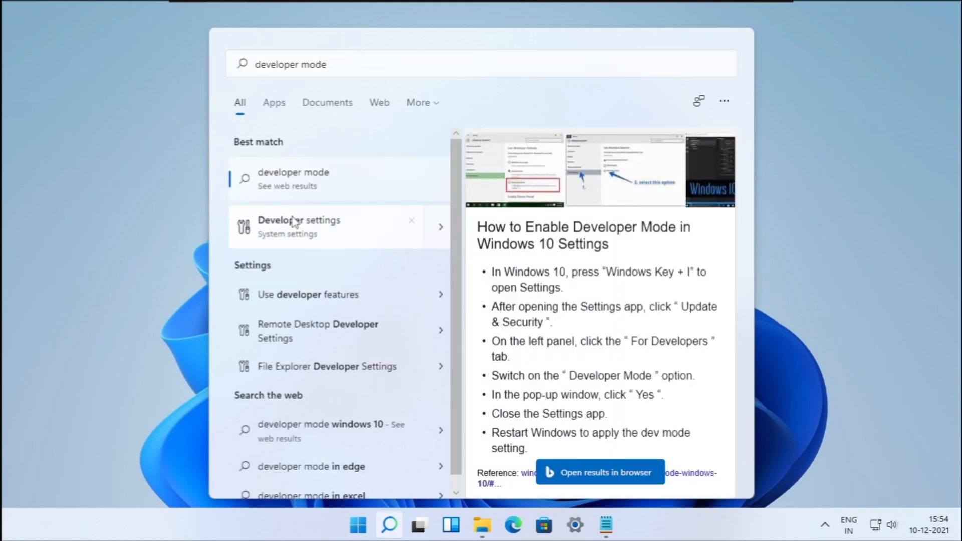
{"action": "left_click", "coordinate": [298, 226]}
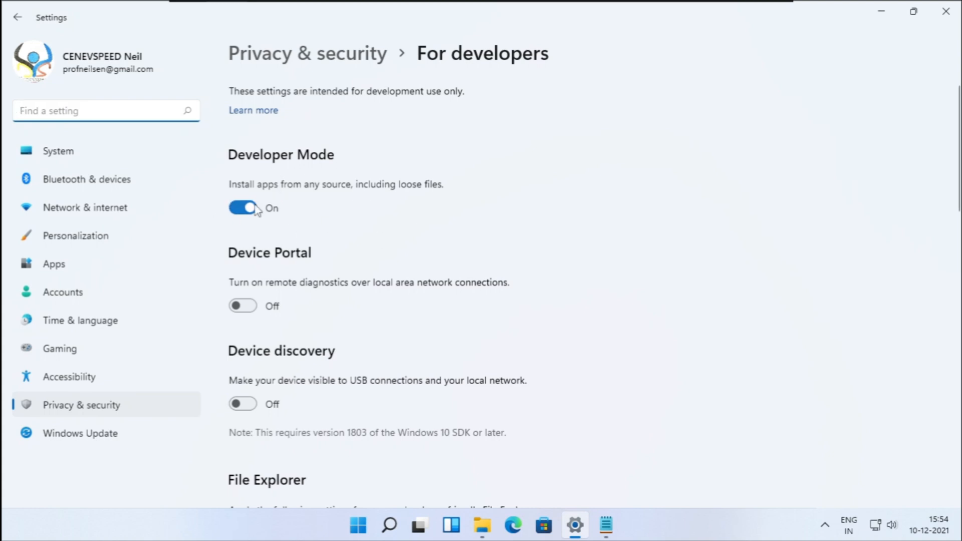
Step: Toggle Developer Mode off and back on, confirming the prompt
{"action": "left_click", "coordinate": [243, 207]}
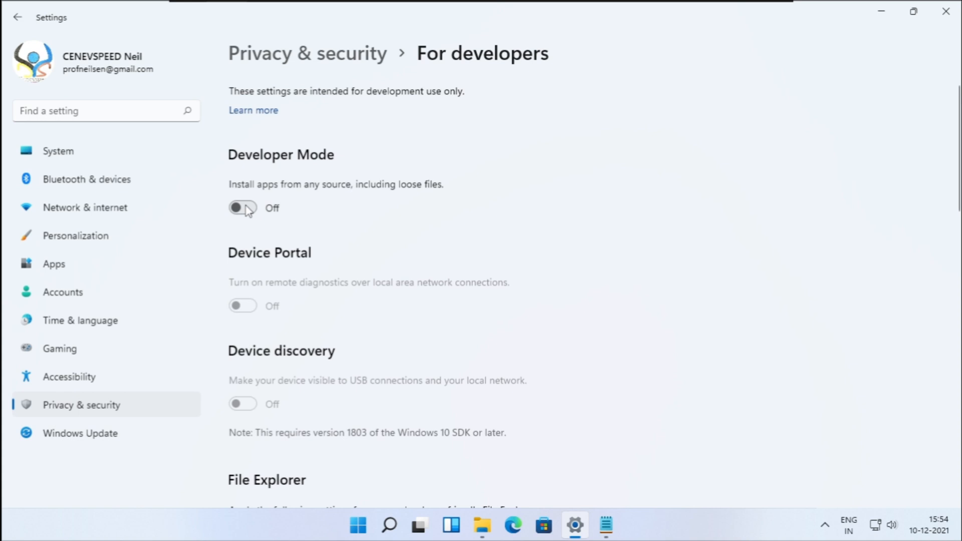
{"action": "left_click", "coordinate": [243, 208]}
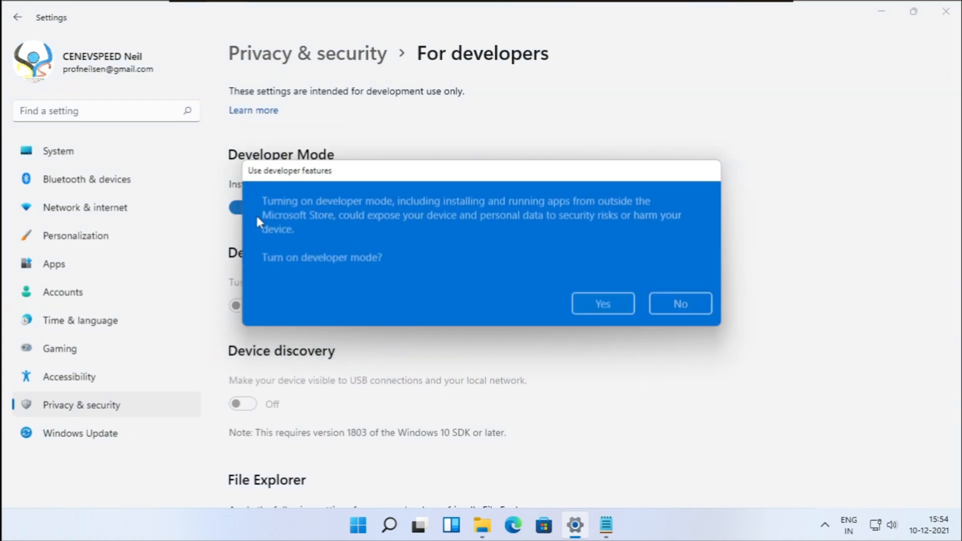
{"action": "left_click", "coordinate": [602, 303]}
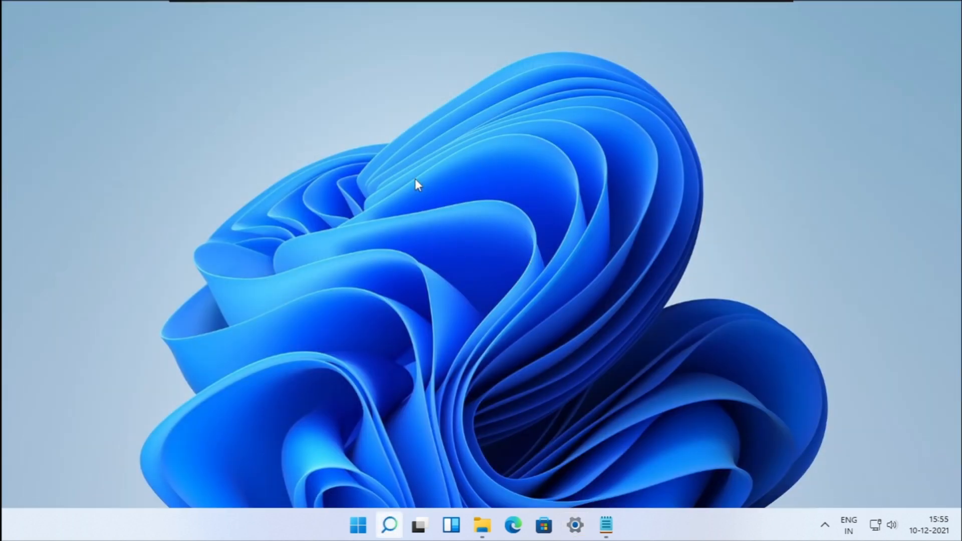
Step: Launch Windows PowerShell and remove the Notepad package for all users
{"action": "left_click", "coordinate": [389, 525]}
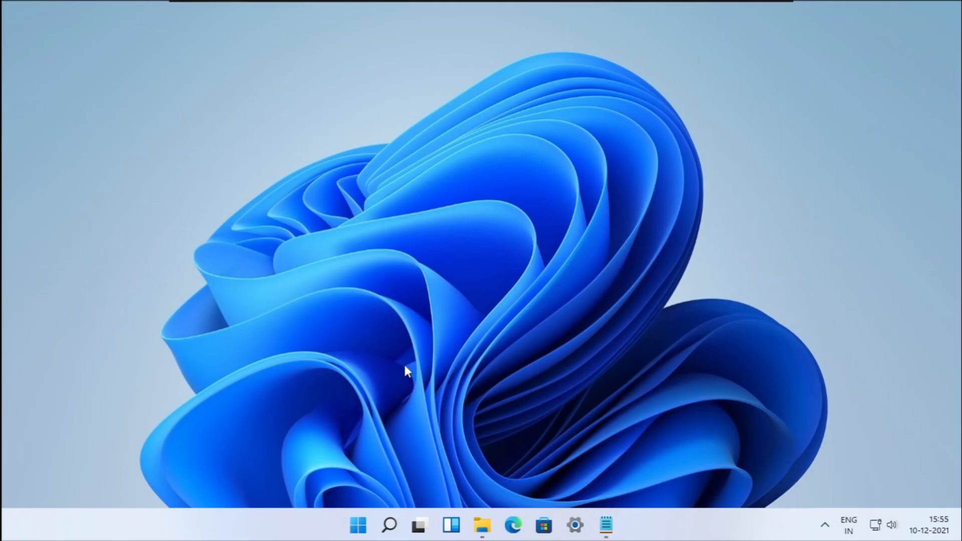
{"action": "left_click", "coordinate": [619, 526]}
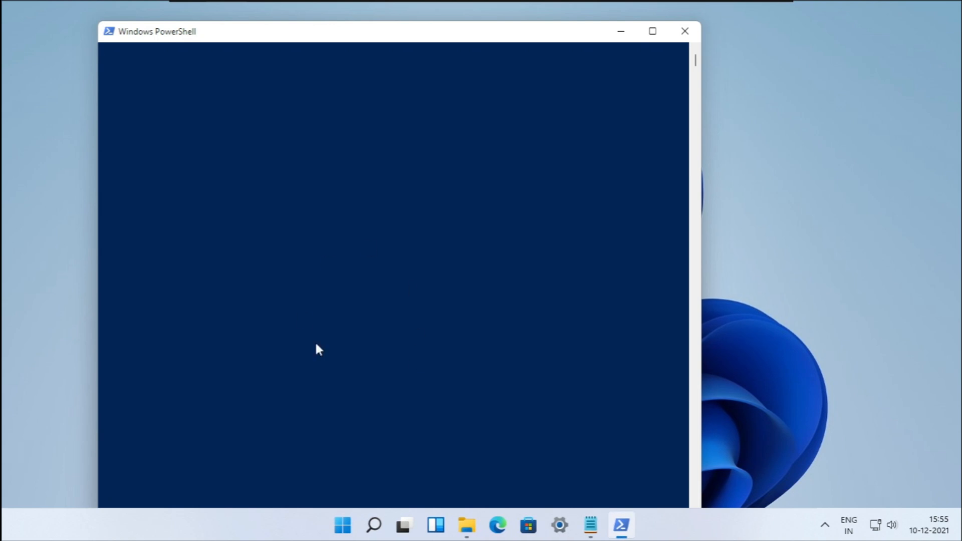
{"action": "left_click", "coordinate": [590, 525]}
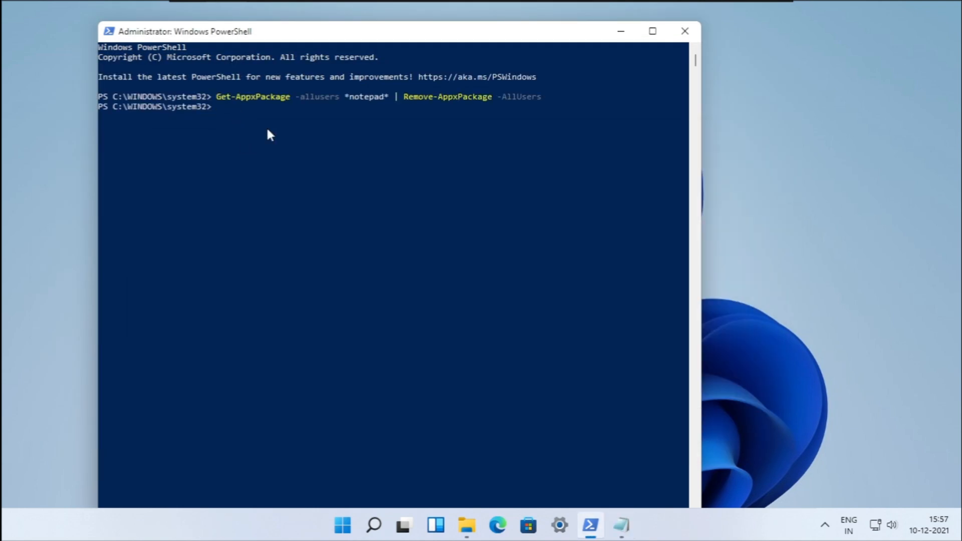
{"action": "left_click", "coordinate": [621, 526]}
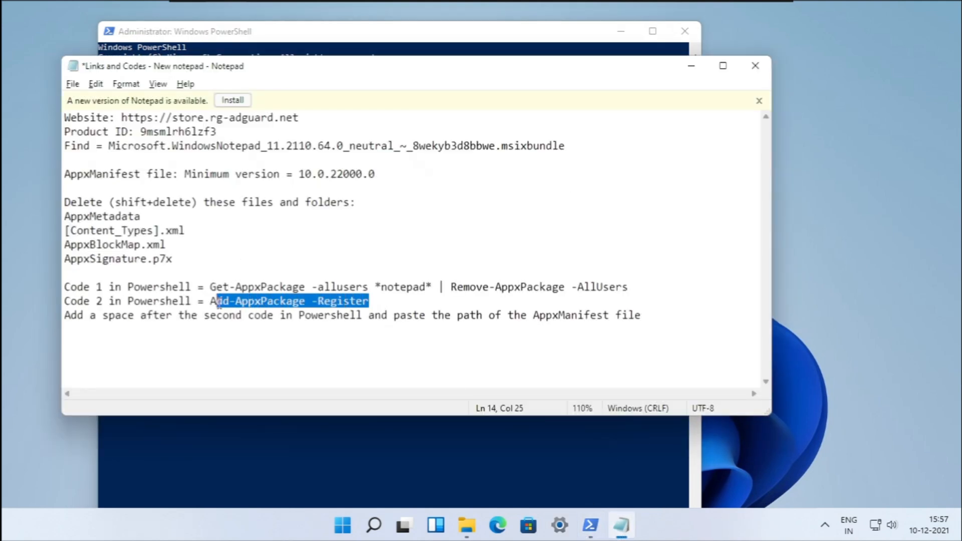
Step: Enter Add-AppxPackage -Register at the prompt to begin re-registering Notepad
{"action": "right_click", "coordinate": [289, 301]}
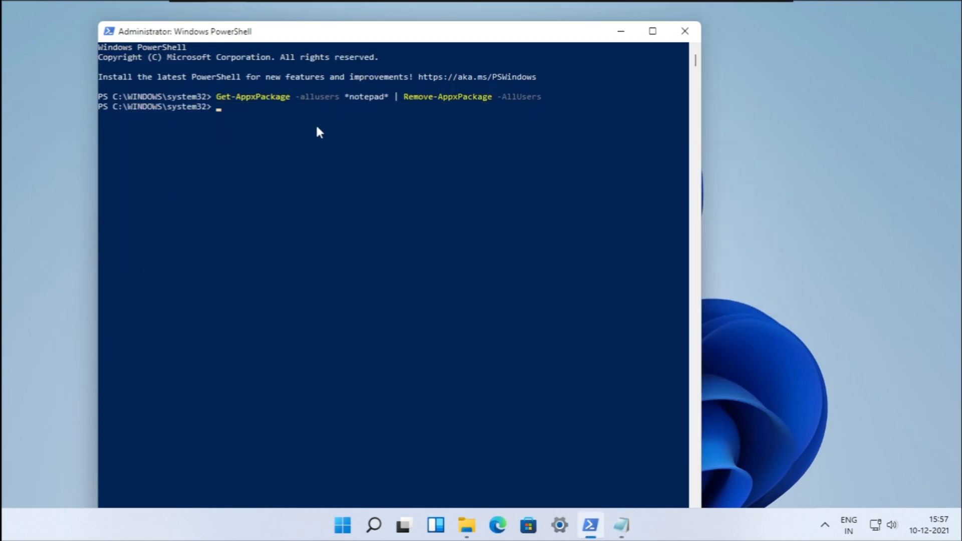
{"action": "type", "text": "Add-AppxPackage -Register"}
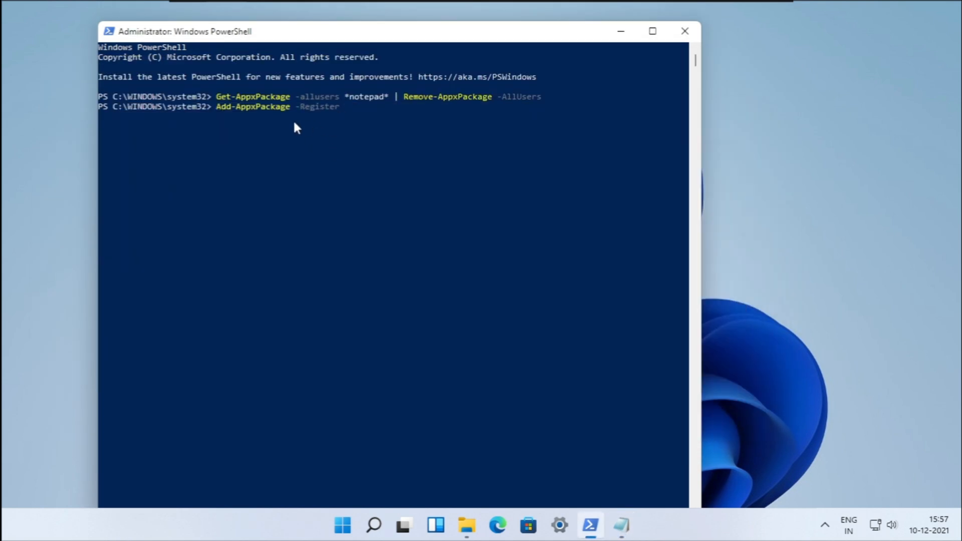
{"action": "mouse_move", "coordinate": [466, 526]}
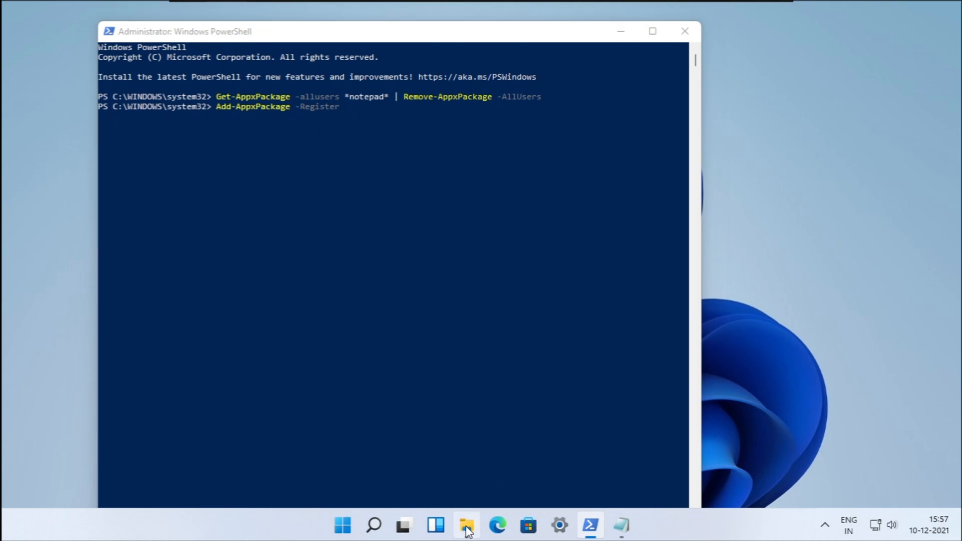
{"action": "left_click", "coordinate": [465, 526]}
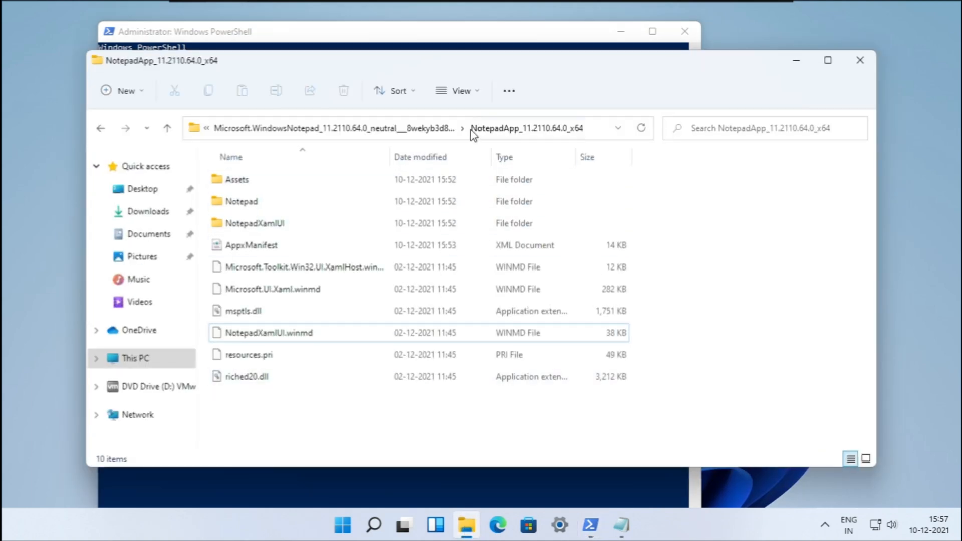
{"action": "left_click", "coordinate": [250, 245]}
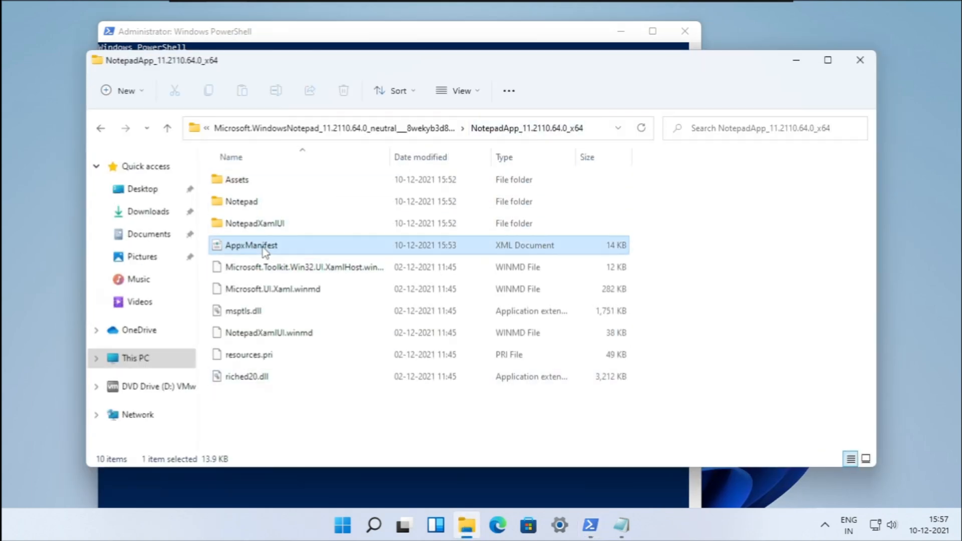
{"action": "mouse_move", "coordinate": [494, 251]}
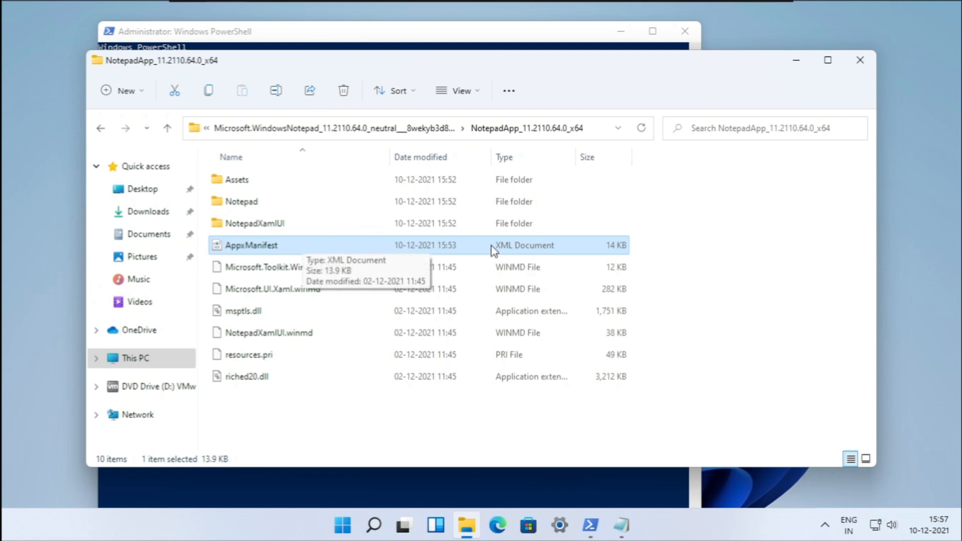
{"action": "mouse_move", "coordinate": [310, 252]}
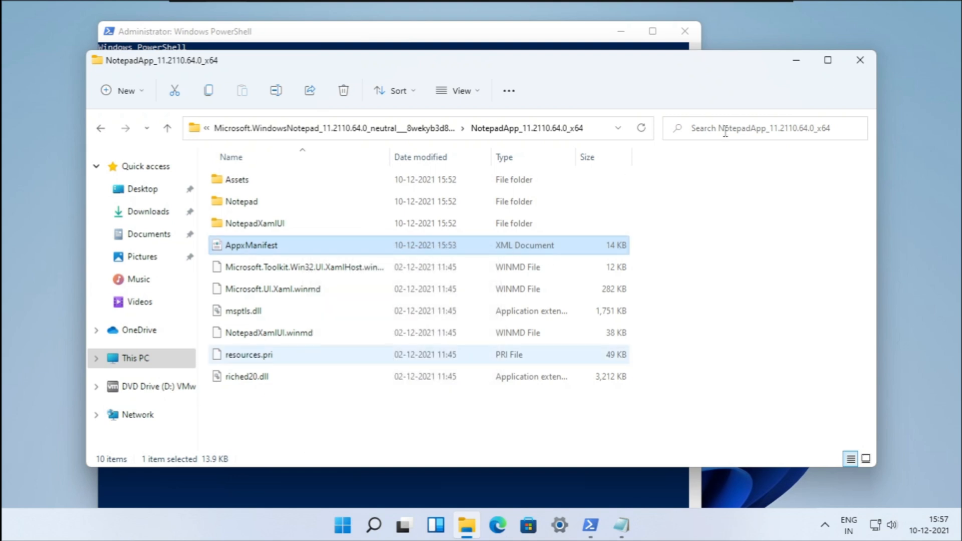
{"action": "left_click", "coordinate": [860, 60]}
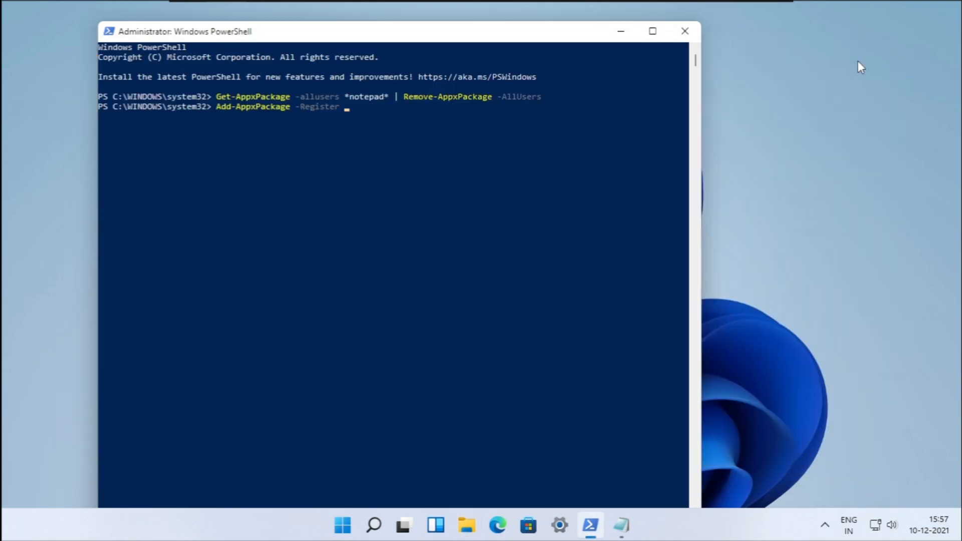
Step: Run Add-AppxPackage -Register on the Notepad package's AppxManifest.xml path and close PowerShell
{"action": "type", "text": "\"C:\\Users\\profn\\Downloads\\Microsoft.WindowsNotepad_11.2110.64.0_neutral___8wekyb3d8bbwe\\NotepadApp_11.2110.64.0_x64\\AppxManifest.xml\""}
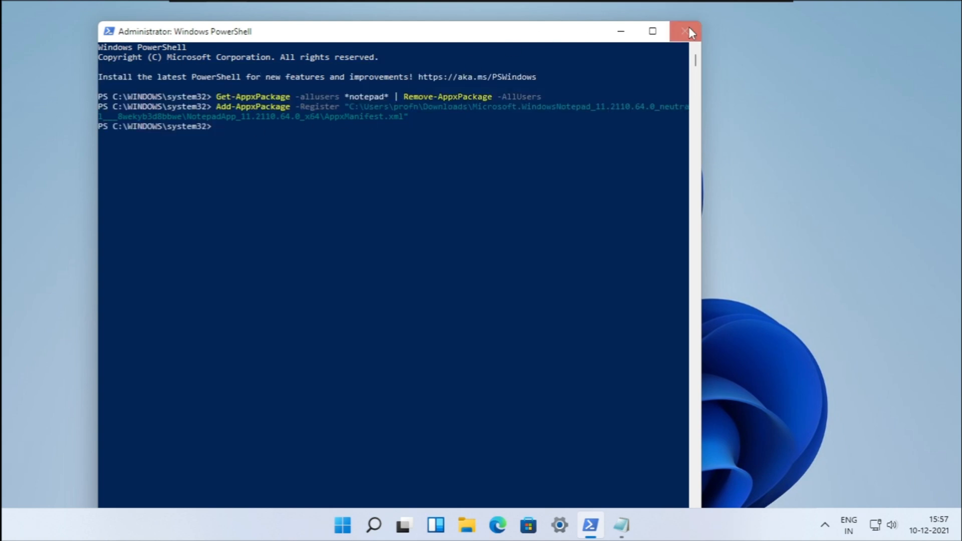
{"action": "left_click", "coordinate": [685, 31]}
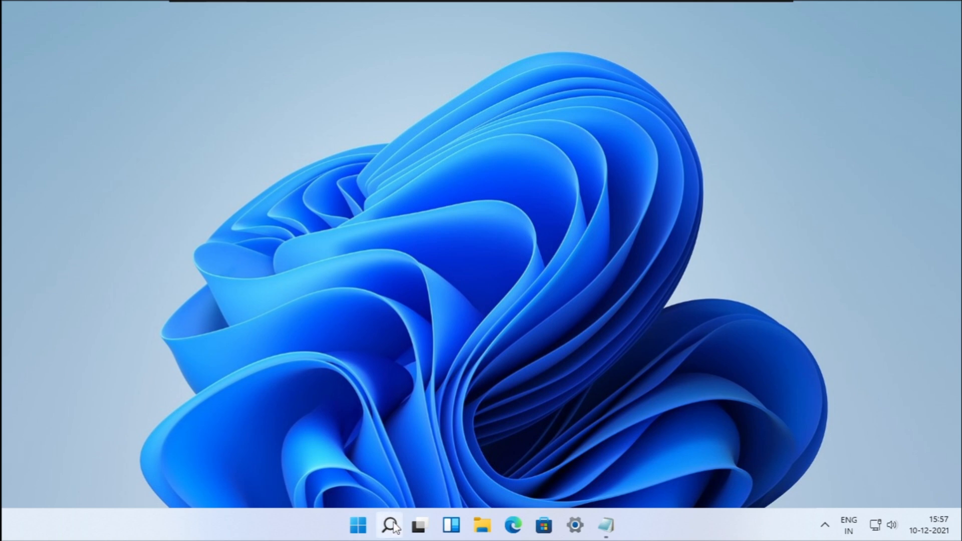
{"action": "mouse_move", "coordinate": [420, 363]}
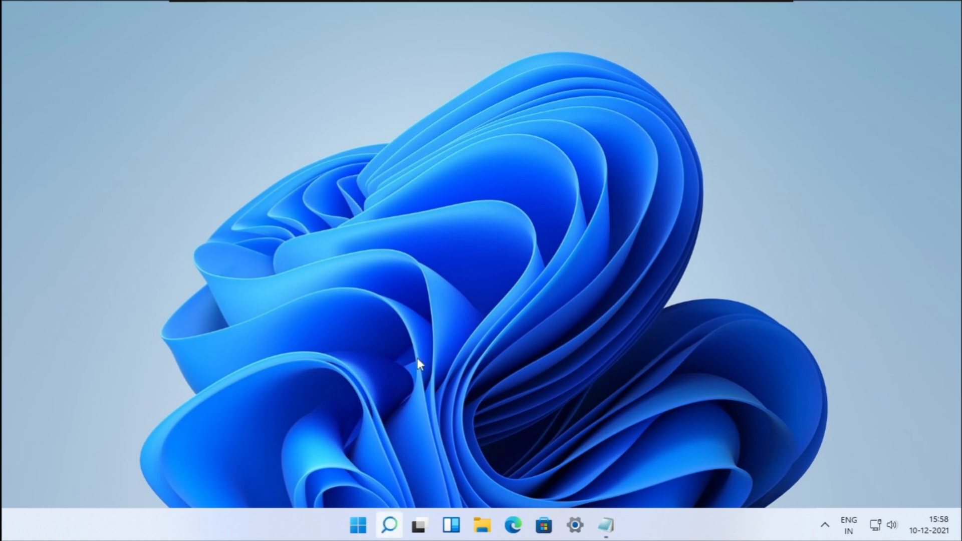
Step: Launch the newly installed Notepad from Windows Search
{"action": "left_click", "coordinate": [388, 524]}
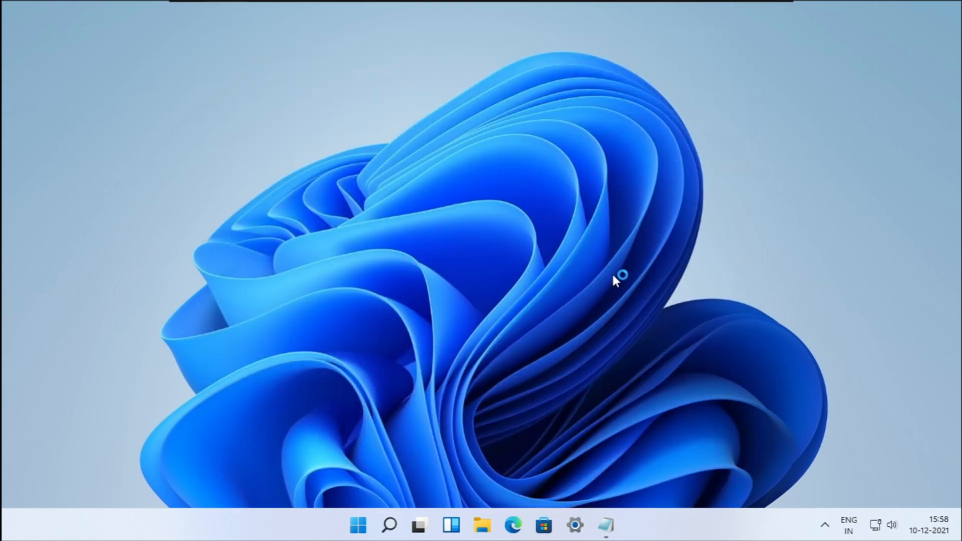
{"action": "left_click", "coordinate": [605, 526]}
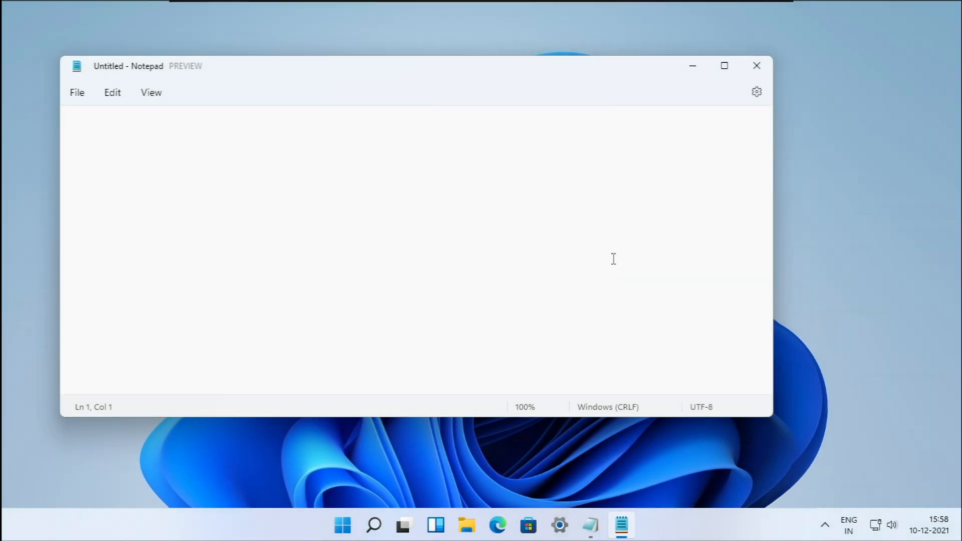
{"action": "mouse_move", "coordinate": [198, 70]}
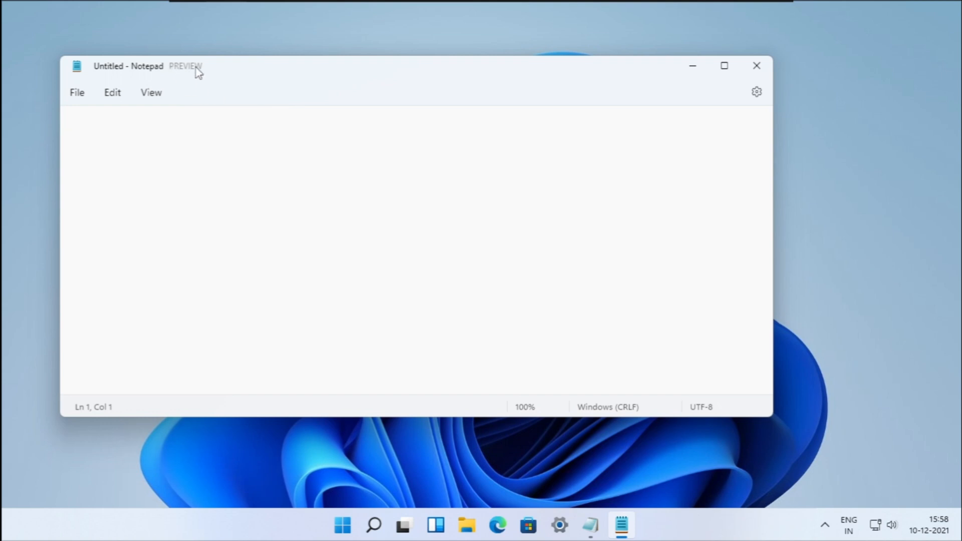
{"action": "mouse_move", "coordinate": [189, 70]}
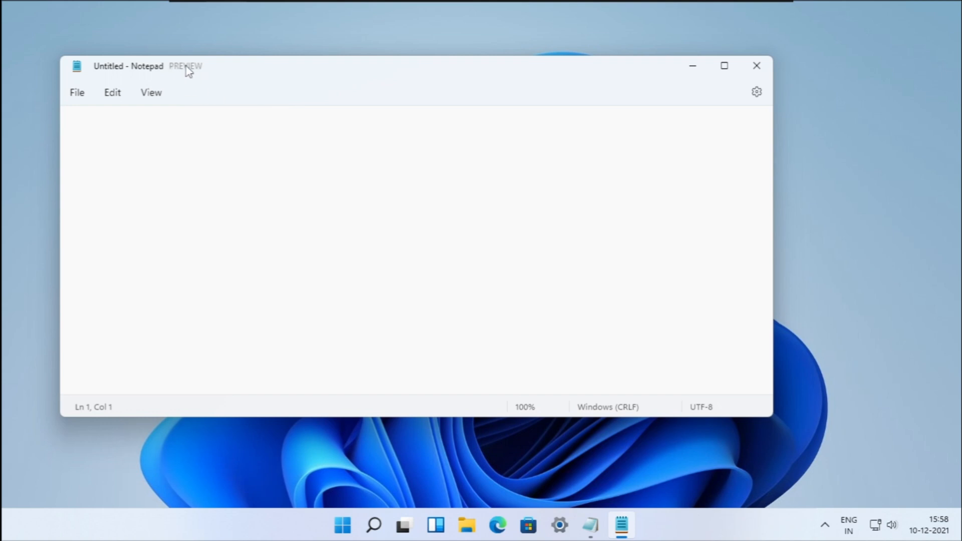
{"action": "left_click", "coordinate": [77, 93]}
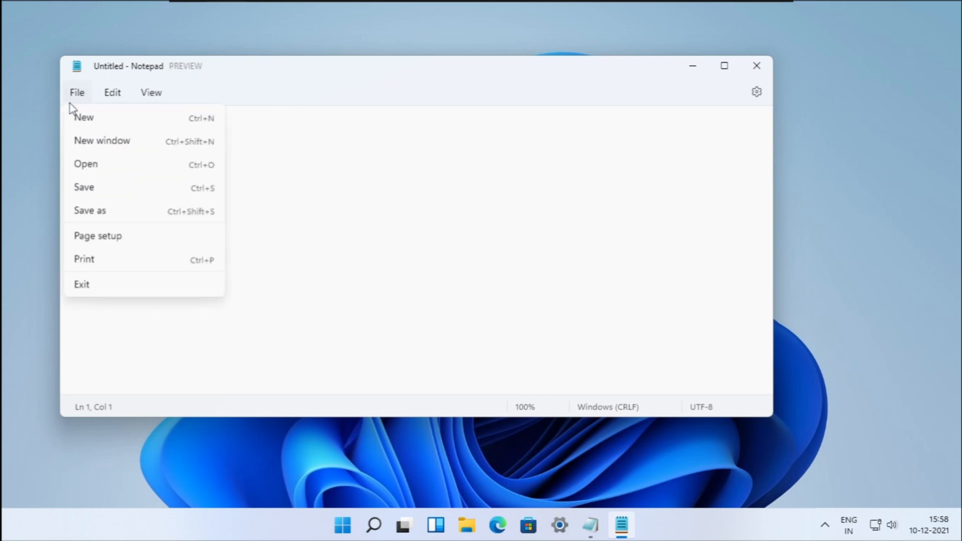
{"action": "mouse_move", "coordinate": [98, 235]}
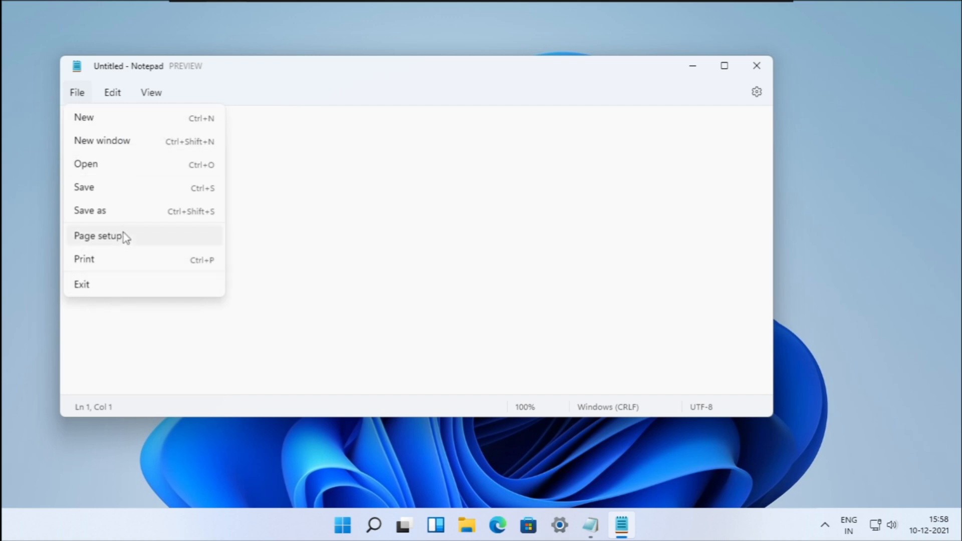
{"action": "mouse_move", "coordinate": [102, 140]}
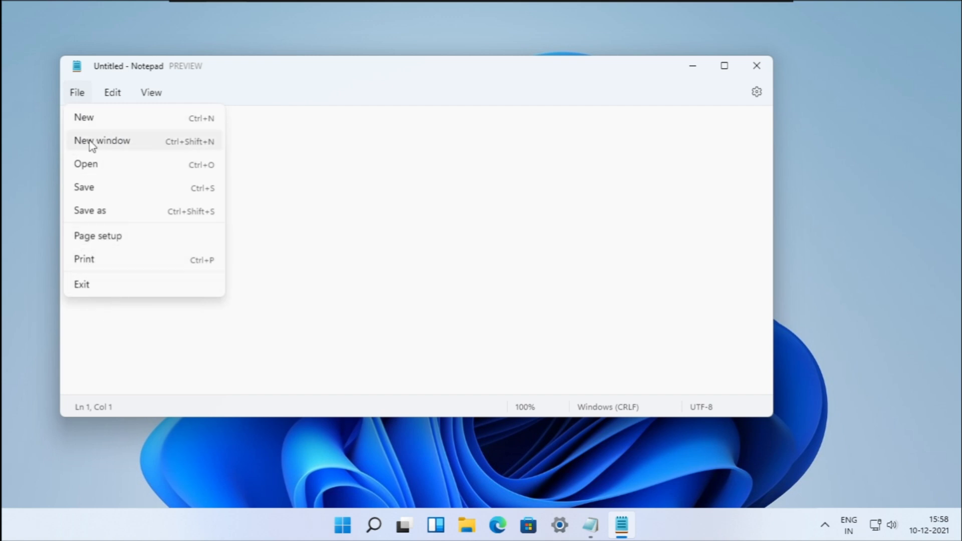
{"action": "left_click", "coordinate": [111, 93]}
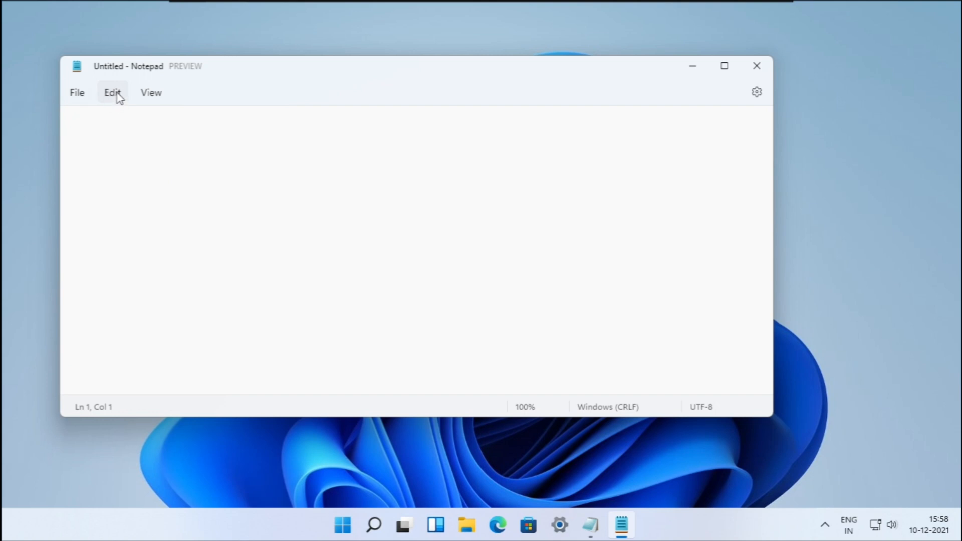
{"action": "left_click", "coordinate": [112, 93]}
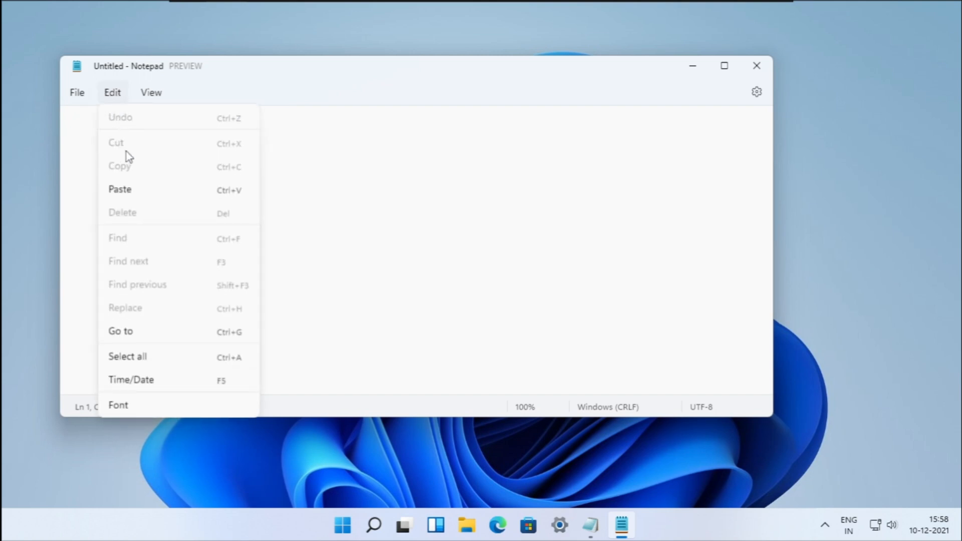
{"action": "mouse_move", "coordinate": [195, 387]}
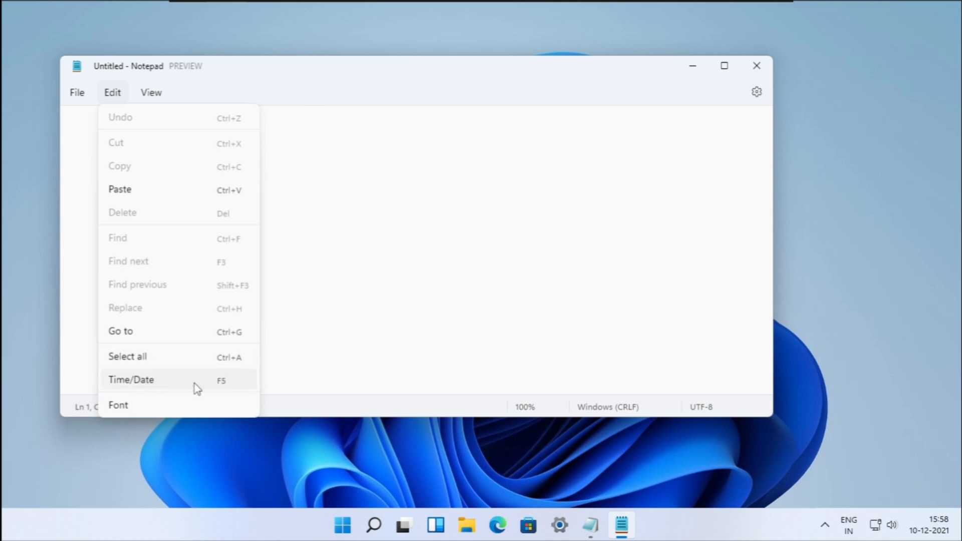
{"action": "left_click", "coordinate": [130, 379]}
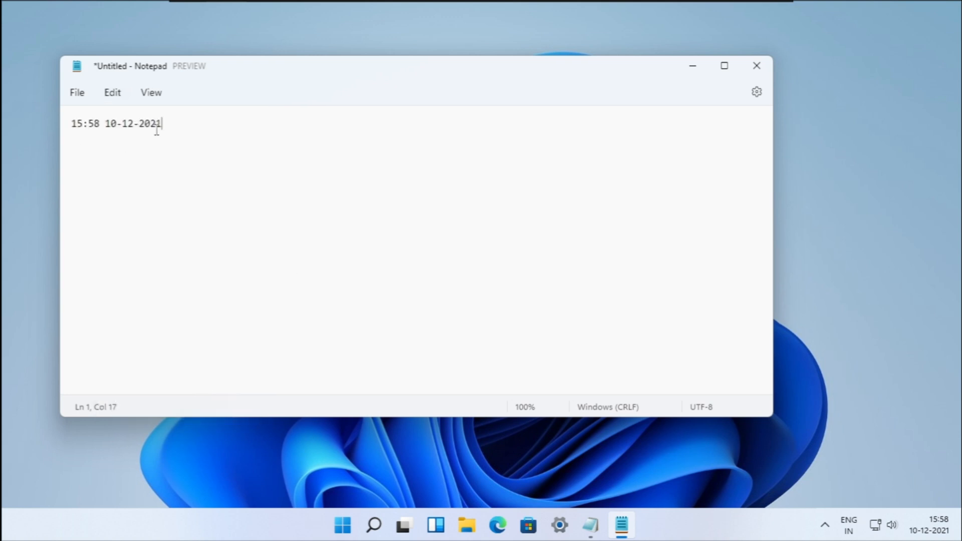
{"action": "left_click", "coordinate": [152, 92]}
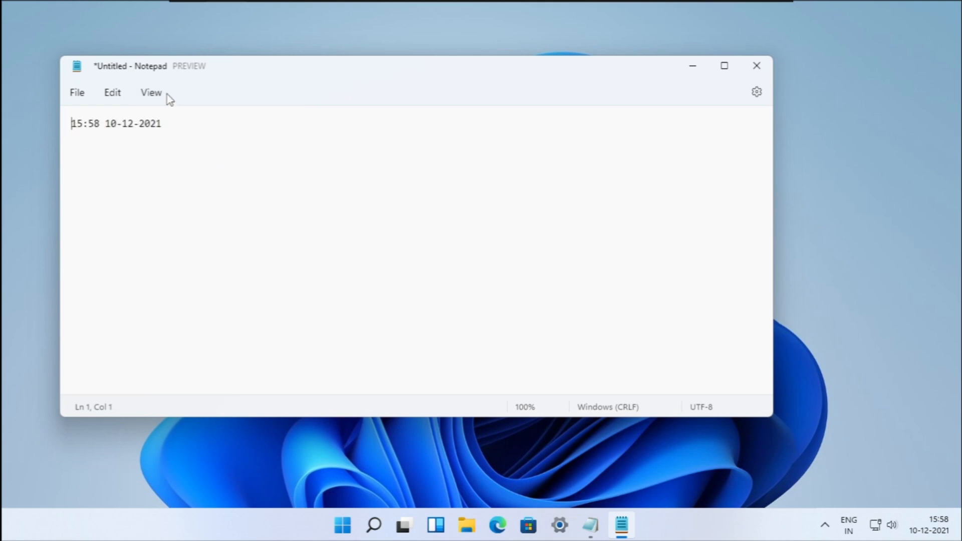
{"action": "mouse_move", "coordinate": [756, 92]}
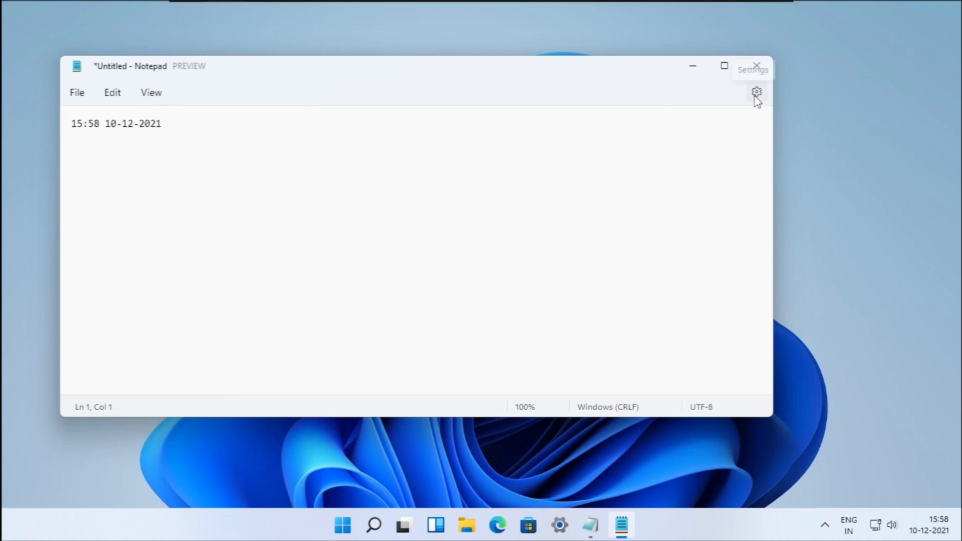
Step: Set Notepad's App theme to Dark in Settings and return to the time-stamped note
{"action": "left_click", "coordinate": [755, 93]}
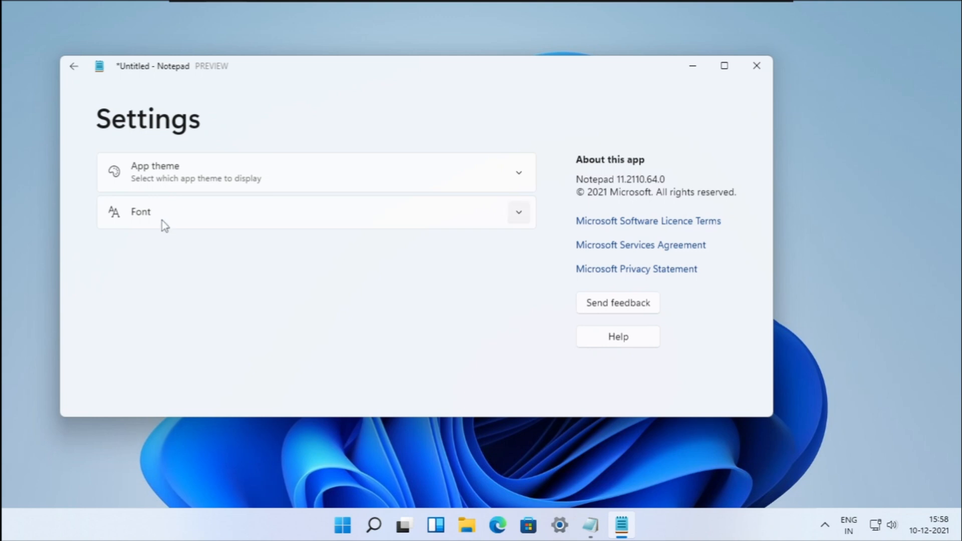
{"action": "left_click", "coordinate": [316, 171]}
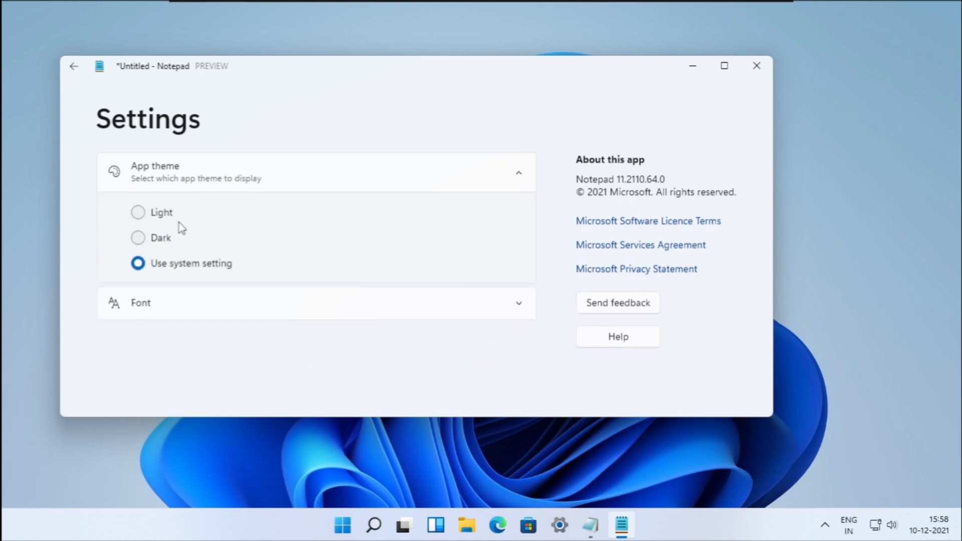
{"action": "left_click", "coordinate": [139, 238]}
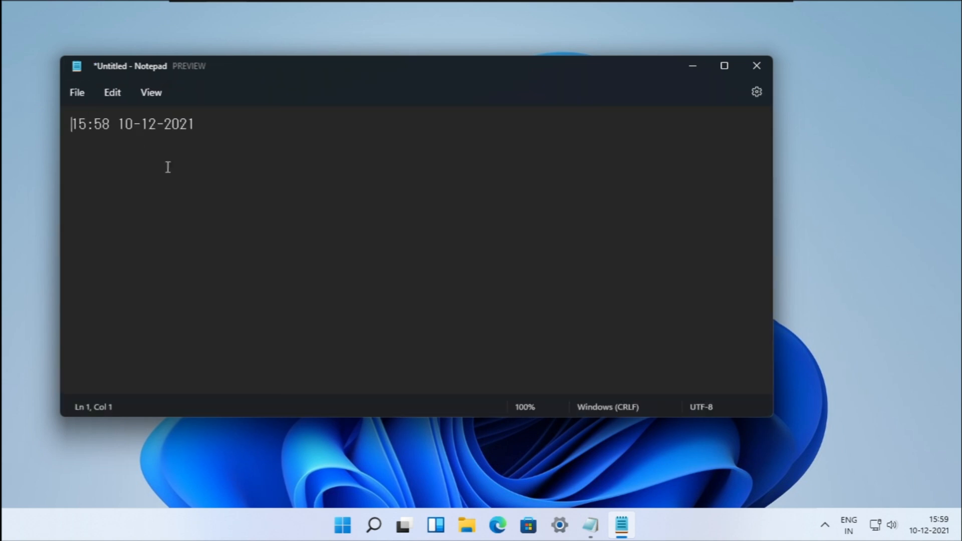
{"action": "left_click", "coordinate": [200, 124]}
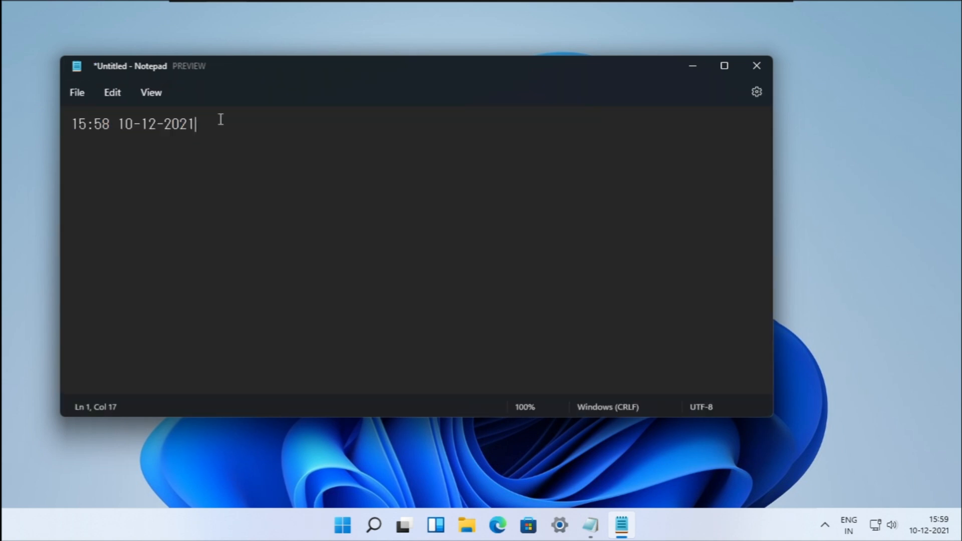